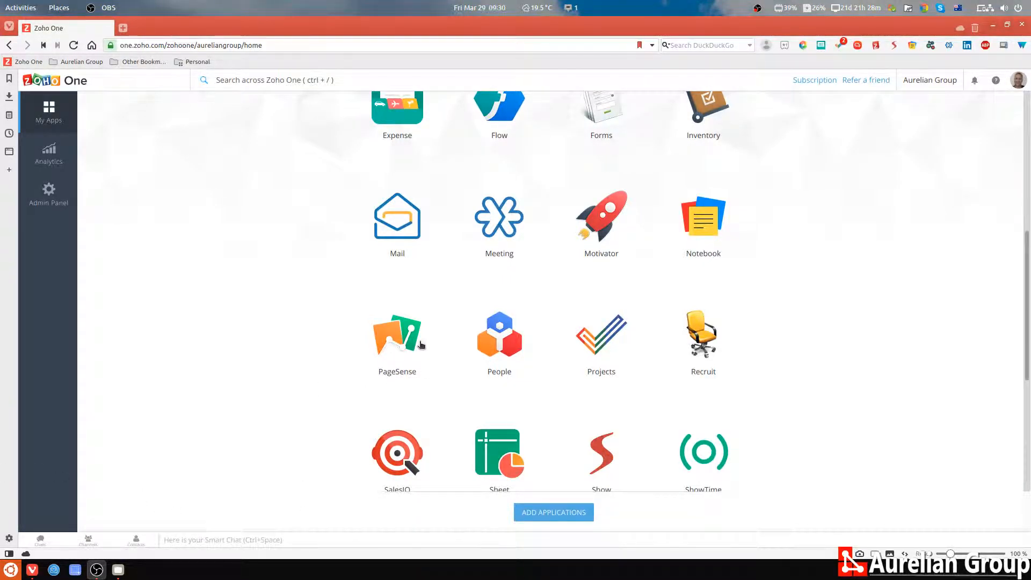
Step: Launch PageSense from the Zoho One My Apps page to reach its Projects list
left_click(397, 333)
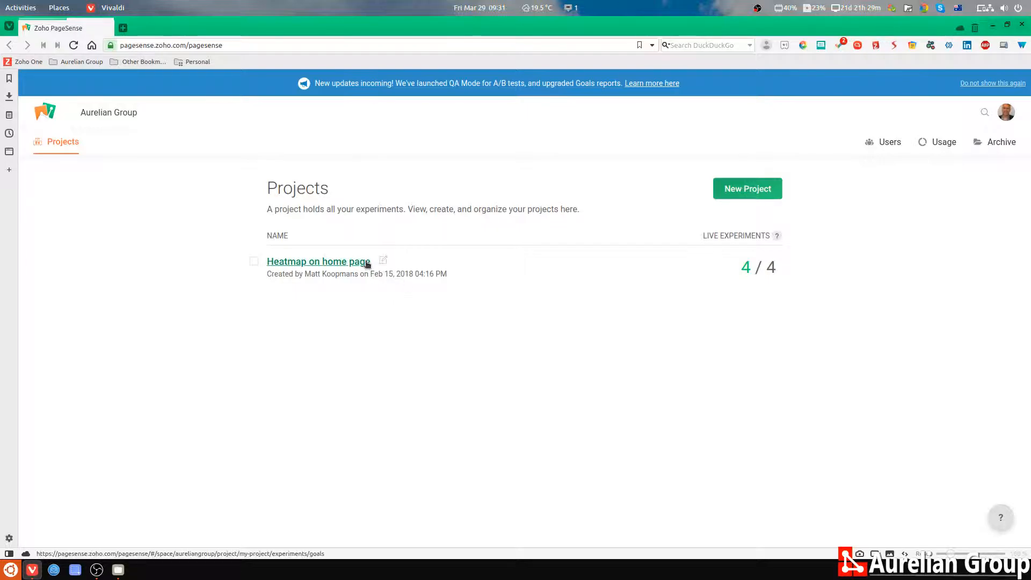
left_click(318, 261)
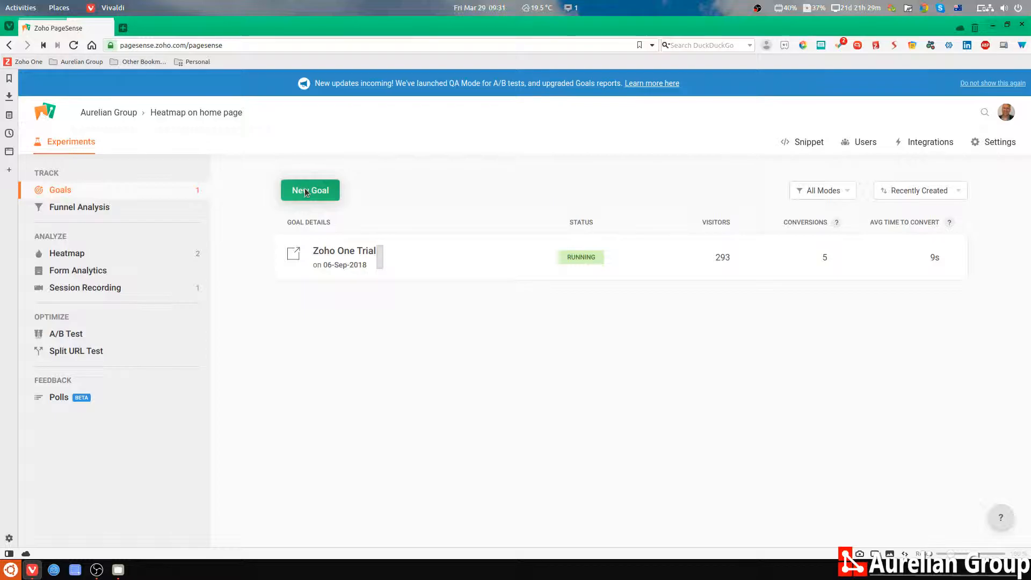
left_click(310, 190)
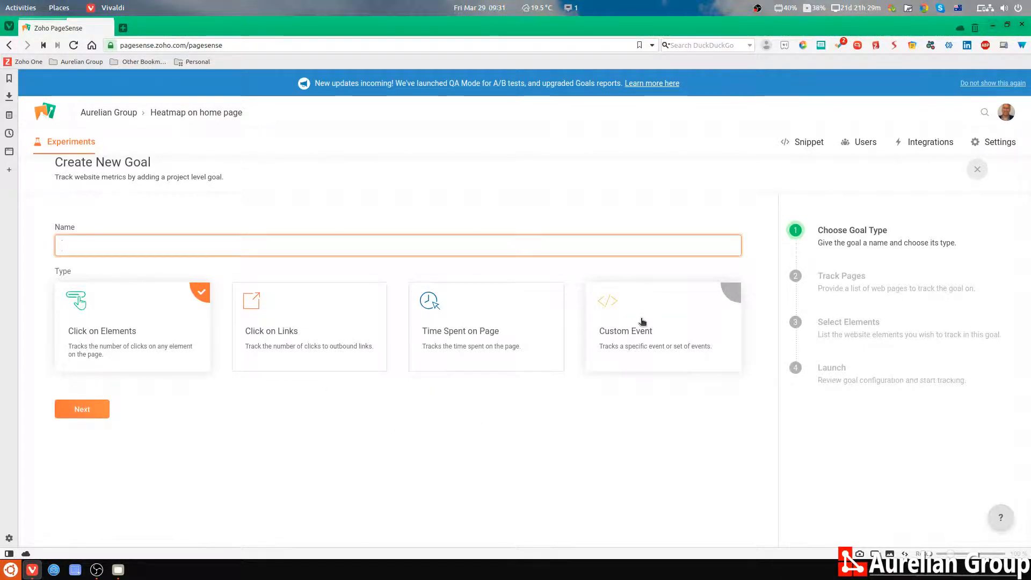
left_click(398, 245)
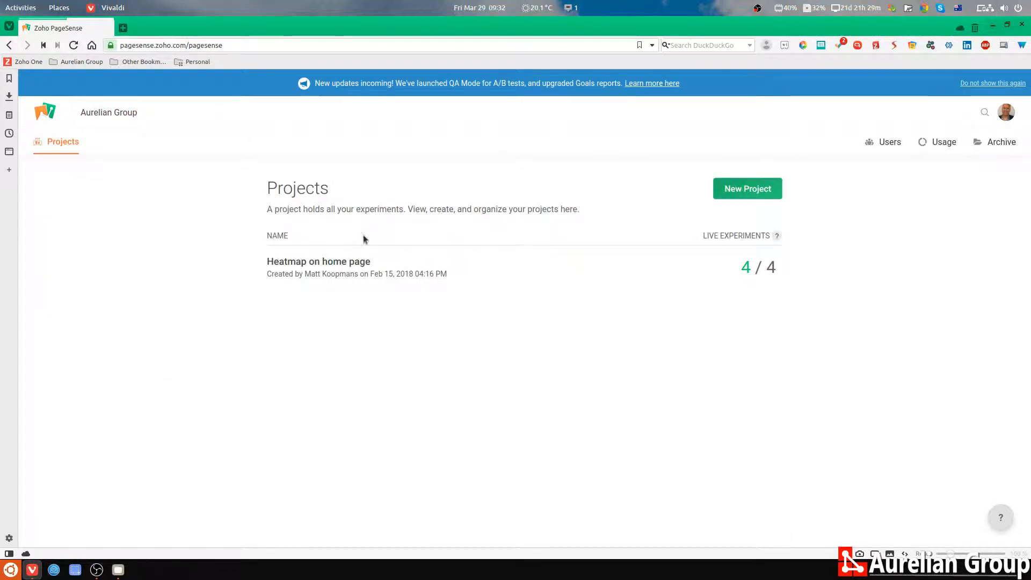
Step: View the home page click heatmap report under Analyze, then switch to the Scrollmap view
left_click(318, 260)
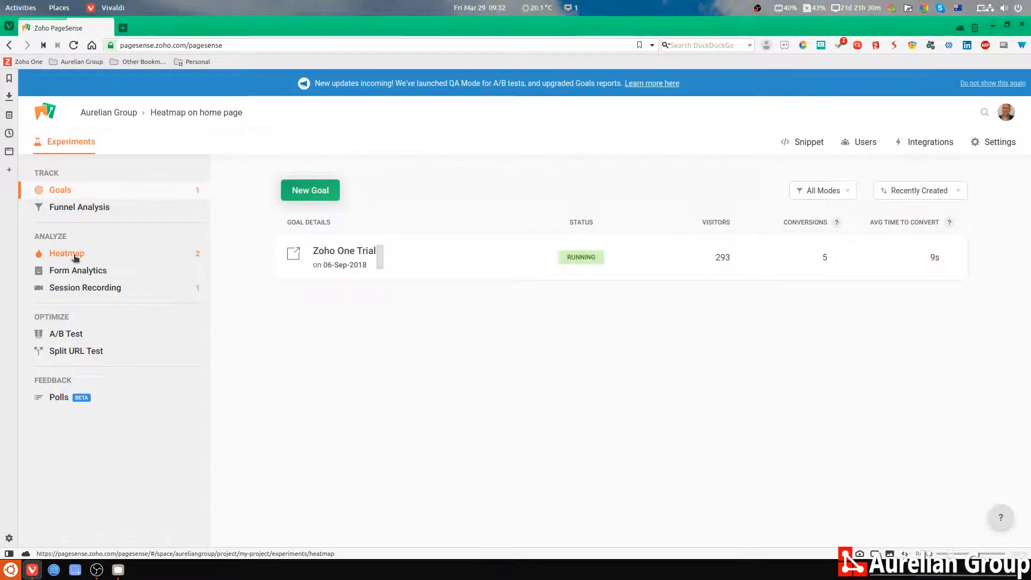
left_click(66, 252)
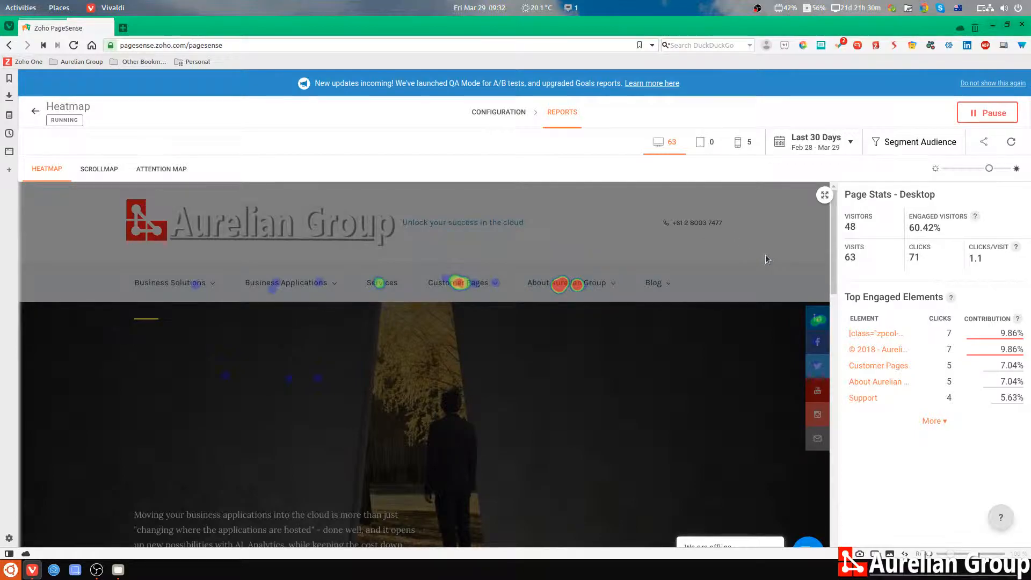
mouse_move(906, 348)
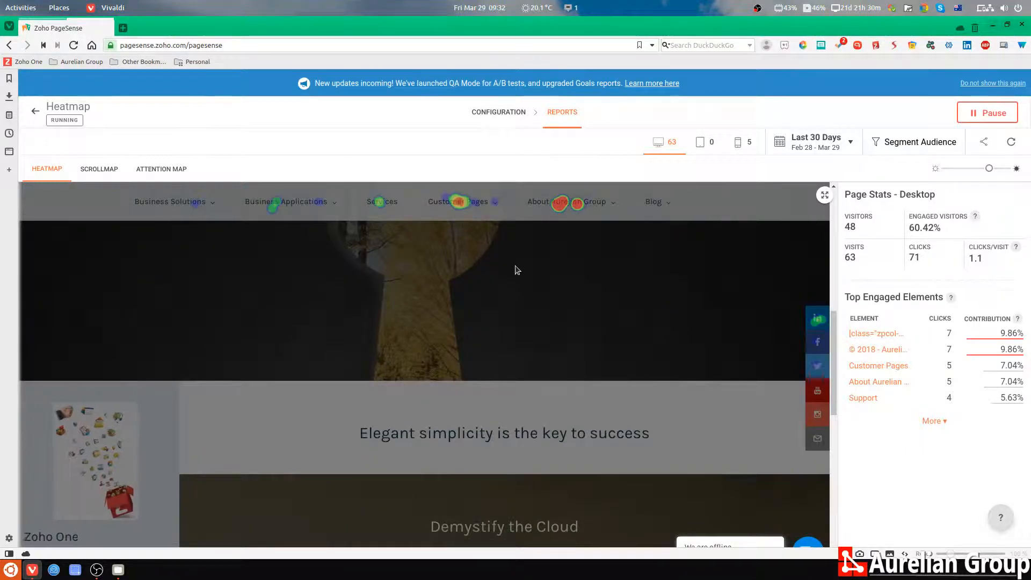
scroll("down", 3)
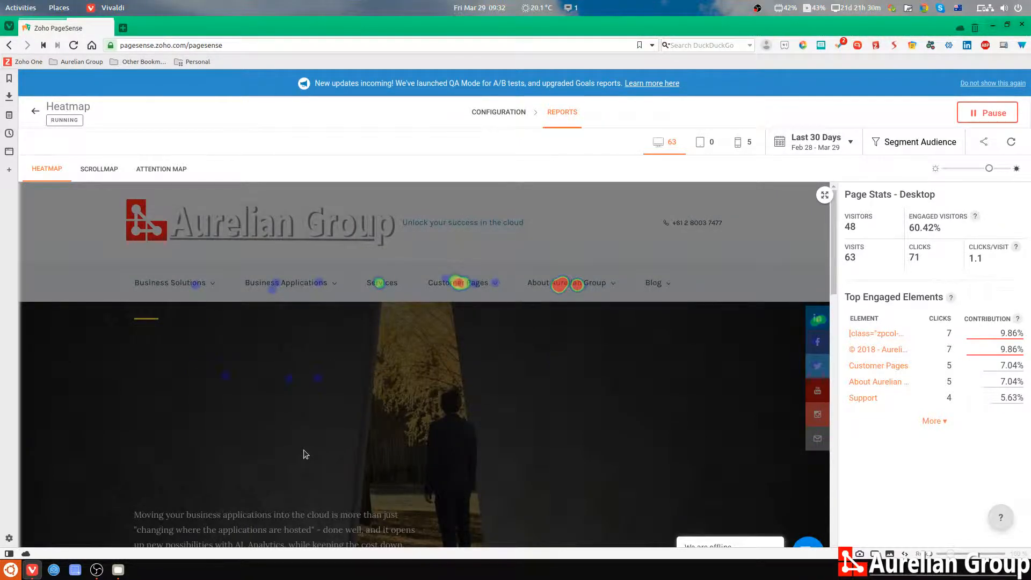
mouse_move(96, 164)
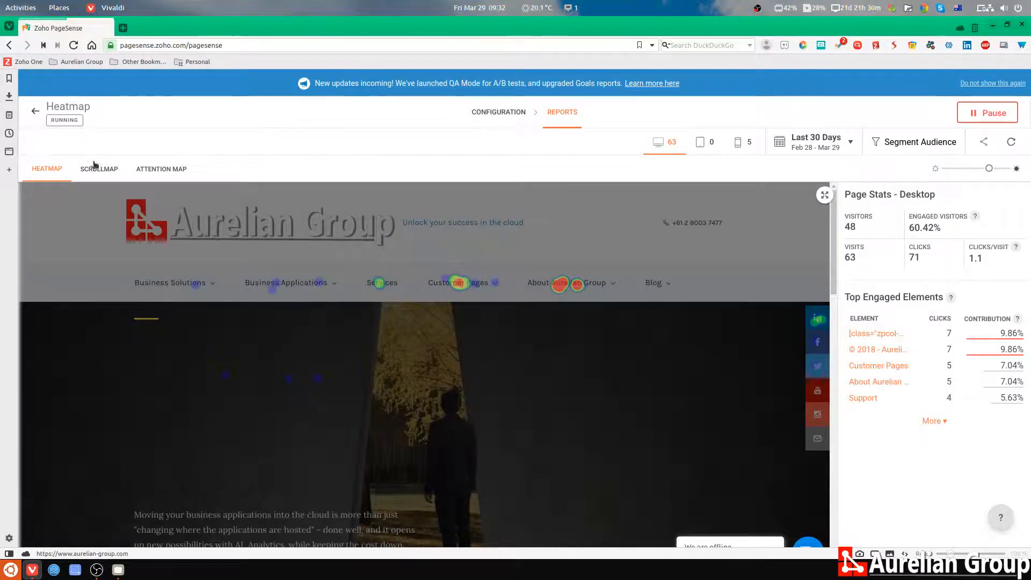
left_click(99, 169)
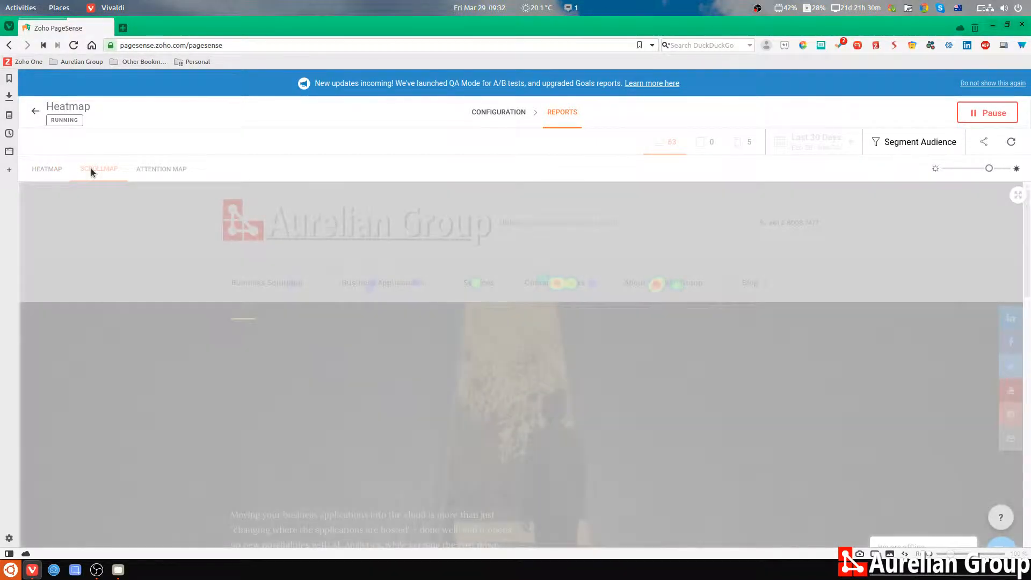
left_click(99, 169)
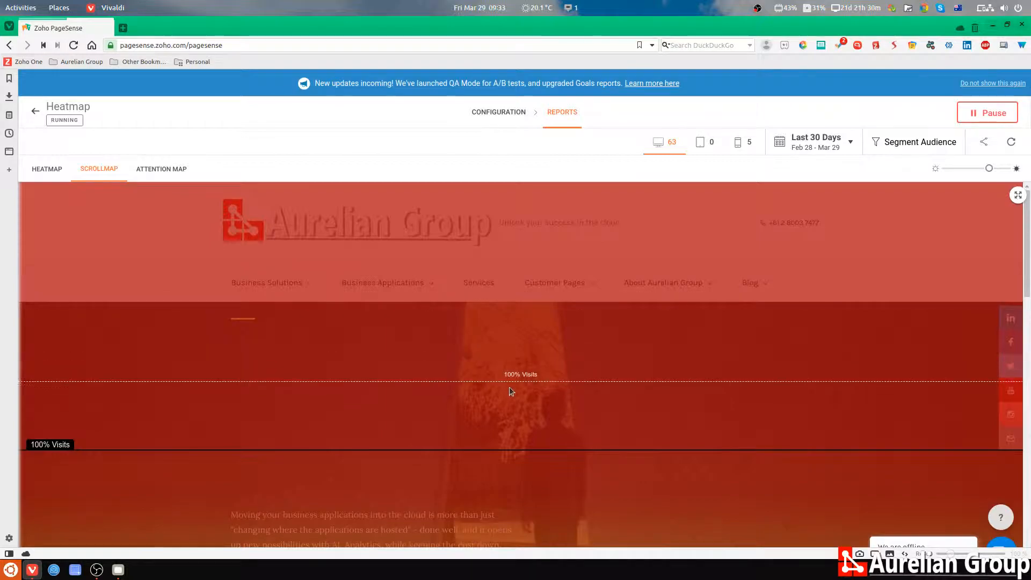
scroll("down", 3)
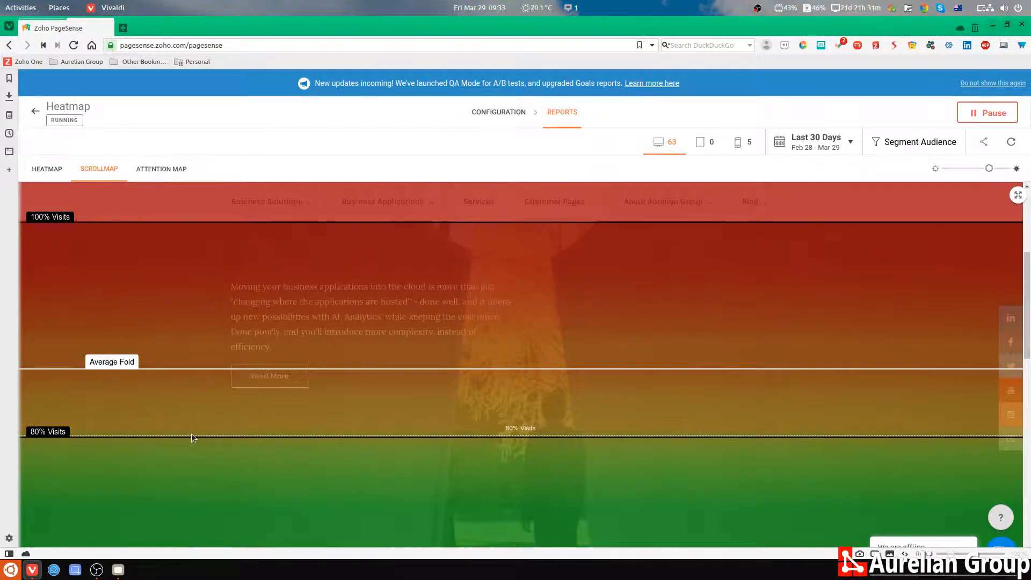
scroll("down", 3)
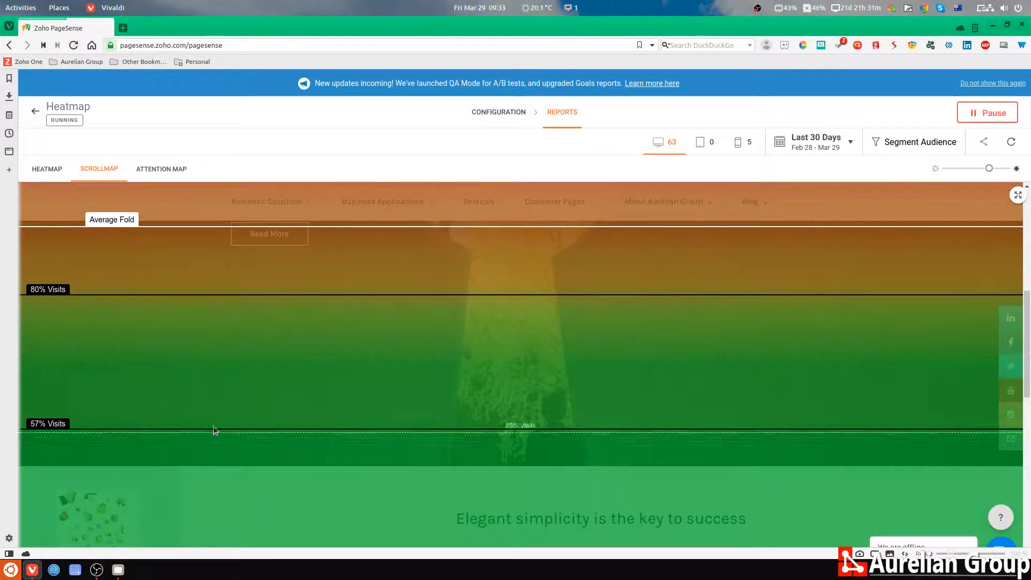
scroll("down", 3)
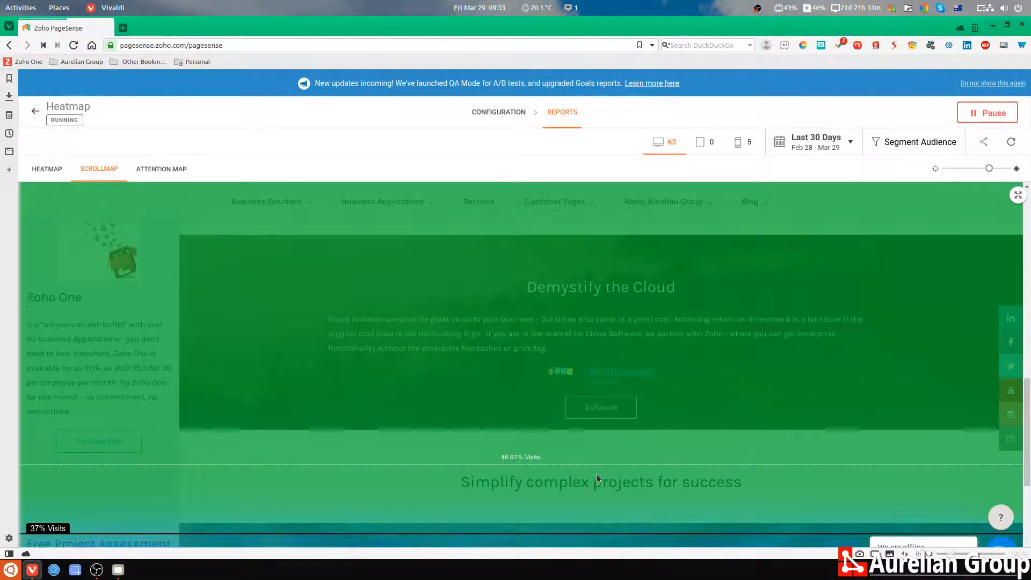
scroll("down", 3)
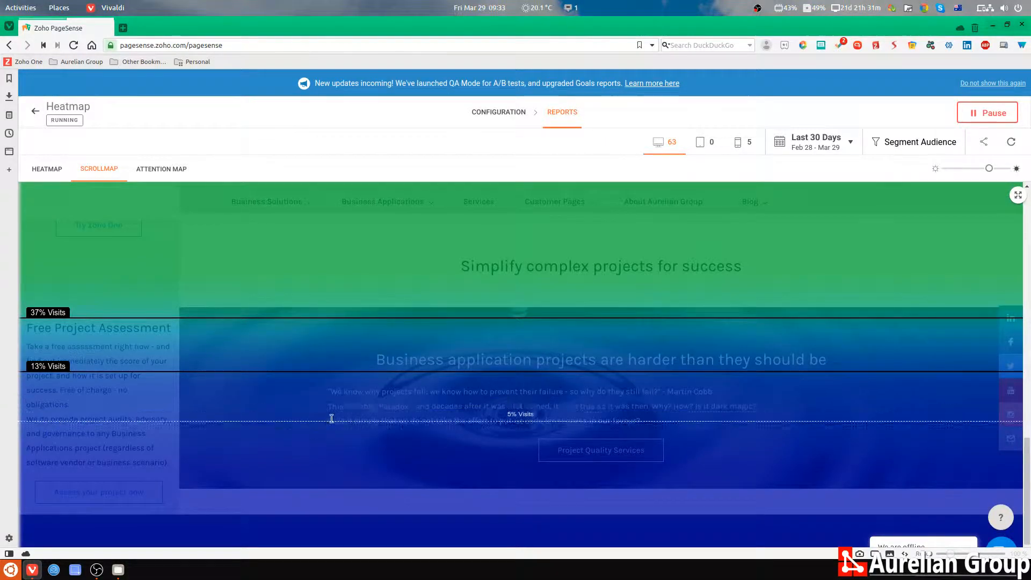
scroll("down", 3)
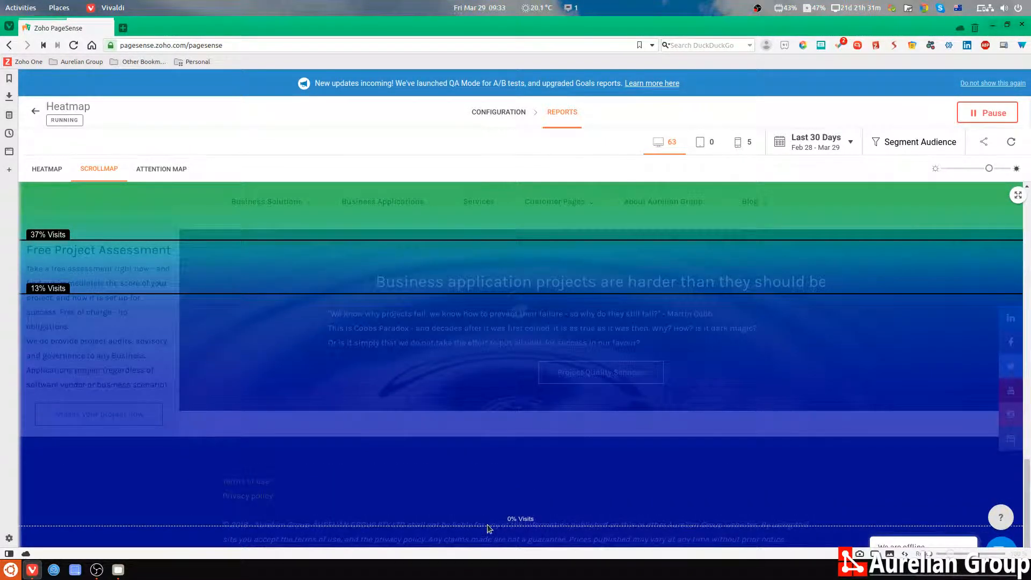
mouse_move(490, 516)
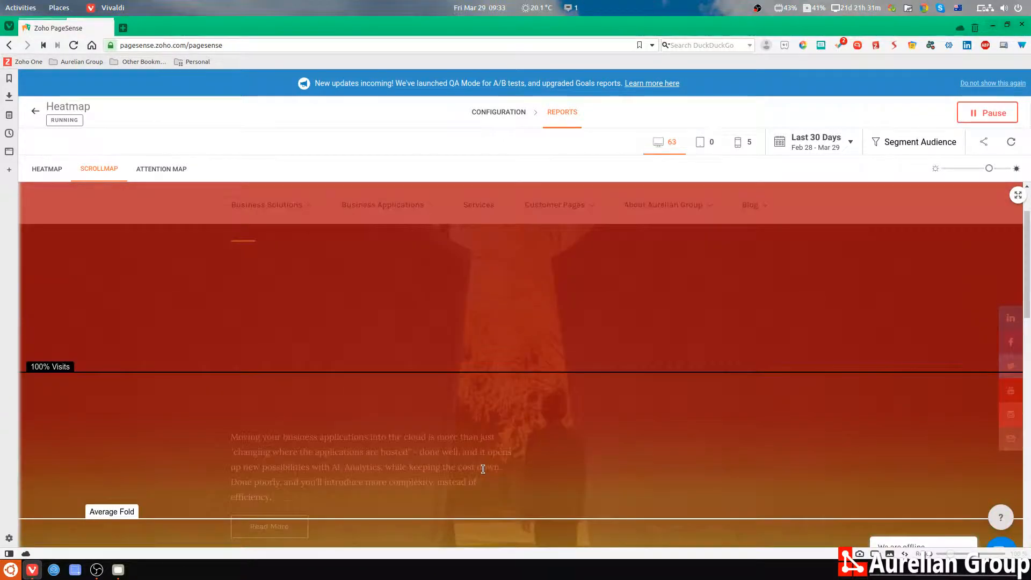
scroll("down", 3)
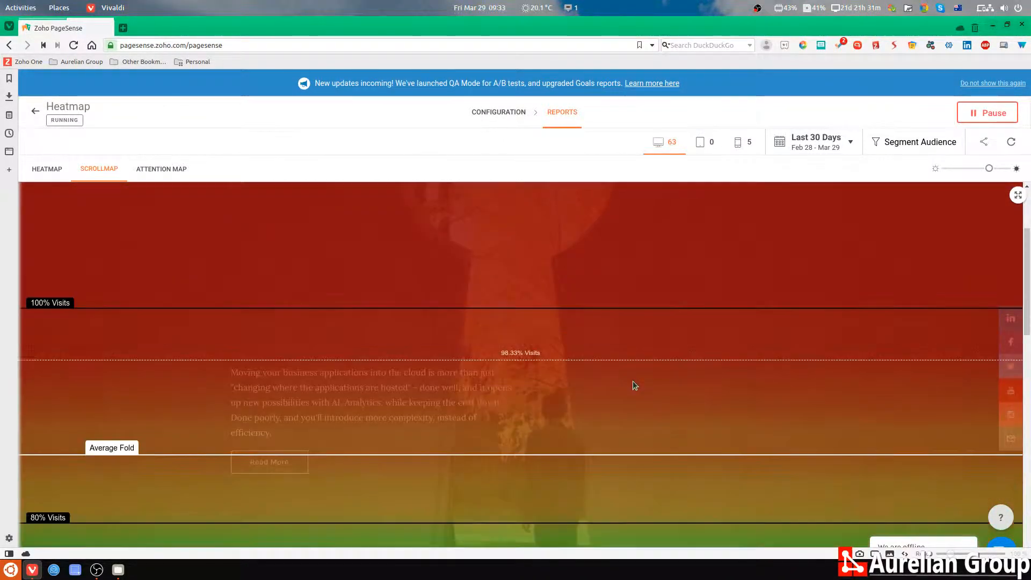
scroll("down", 3)
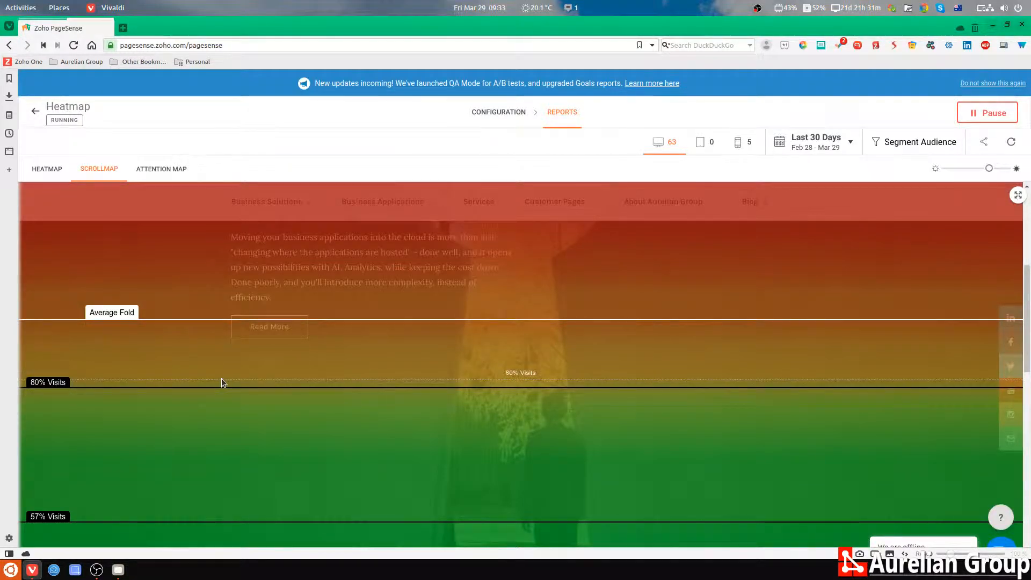
mouse_move(442, 378)
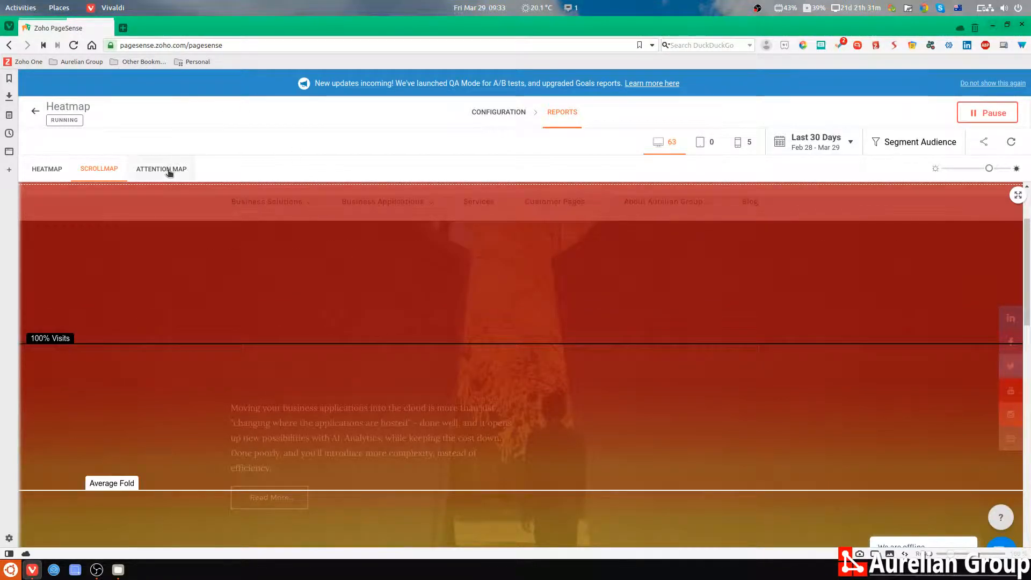
Step: Show the Attention Map and review average time spent and visit percentages down the page
left_click(161, 168)
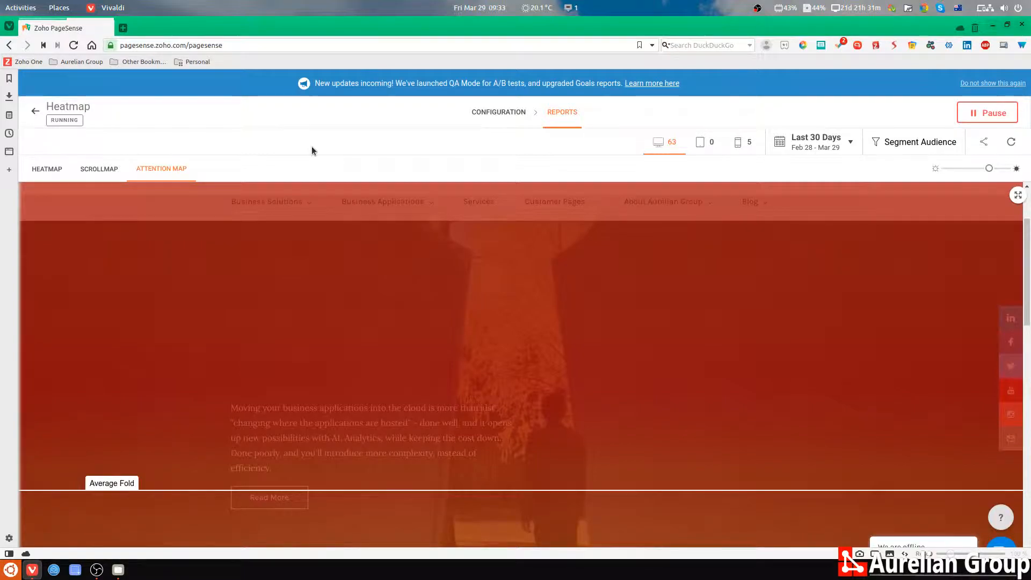
mouse_move(348, 320)
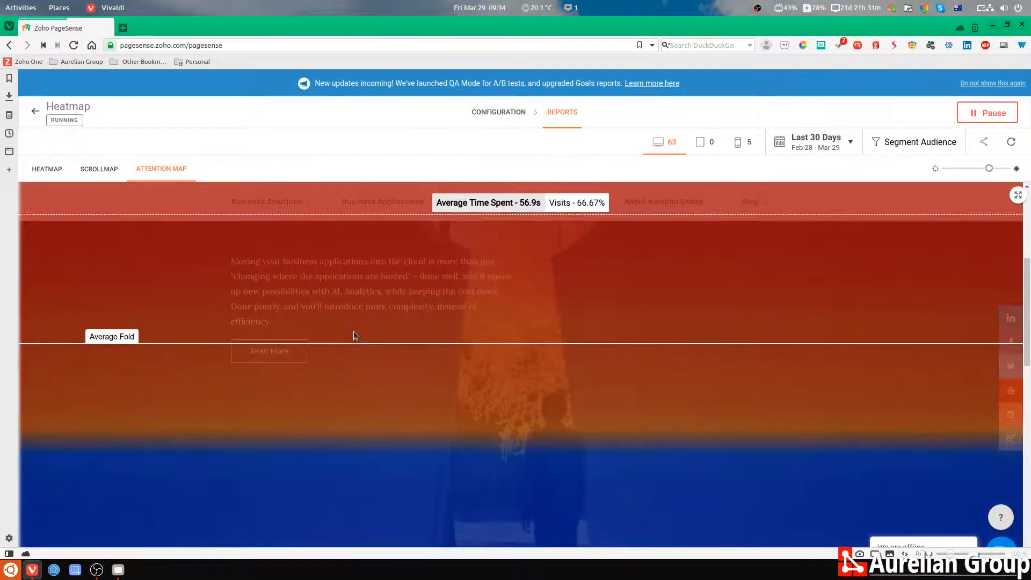
scroll("down", 3)
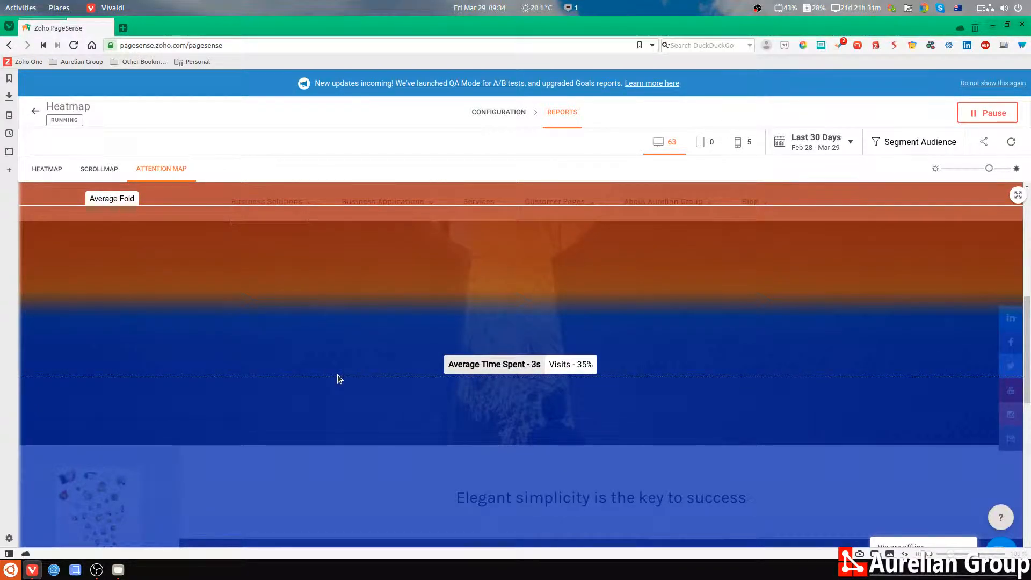
scroll("down", 3)
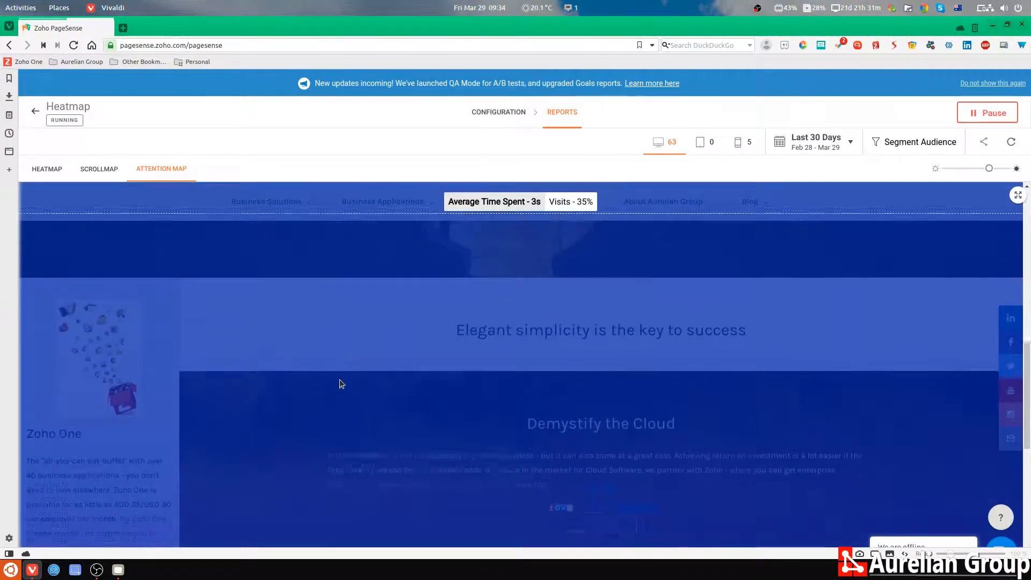
scroll("down", 3)
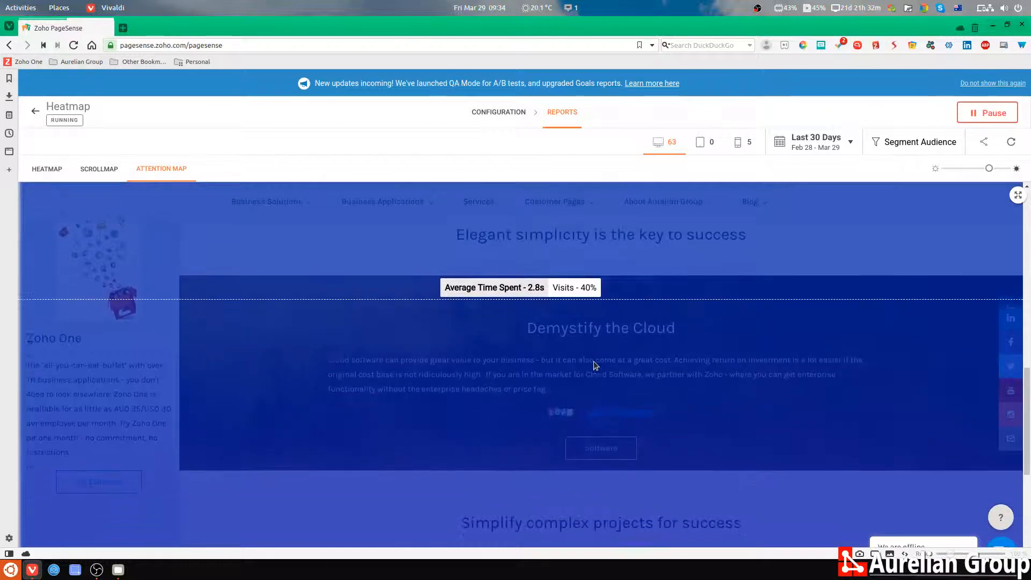
scroll("down", 3)
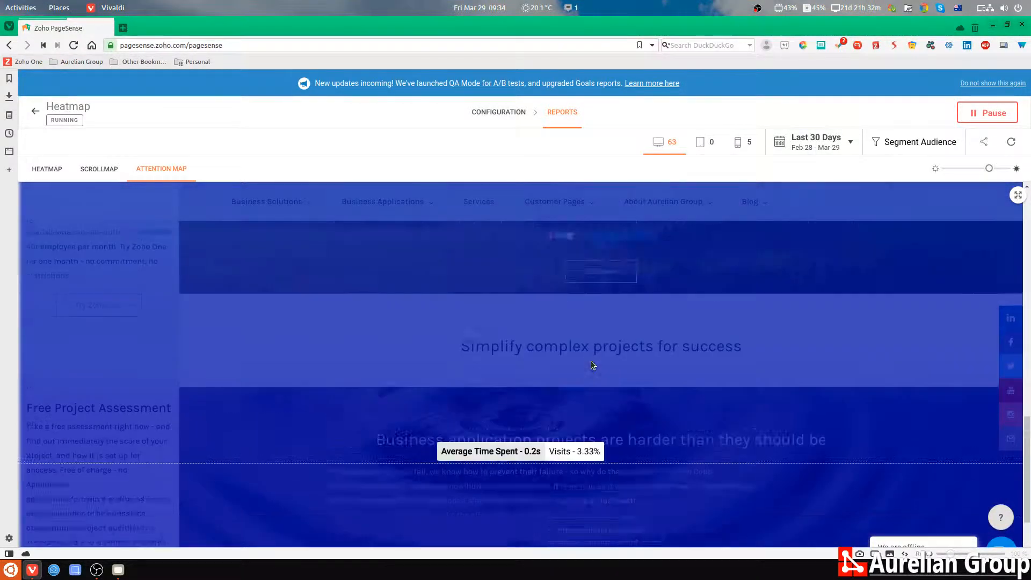
scroll("down", 3)
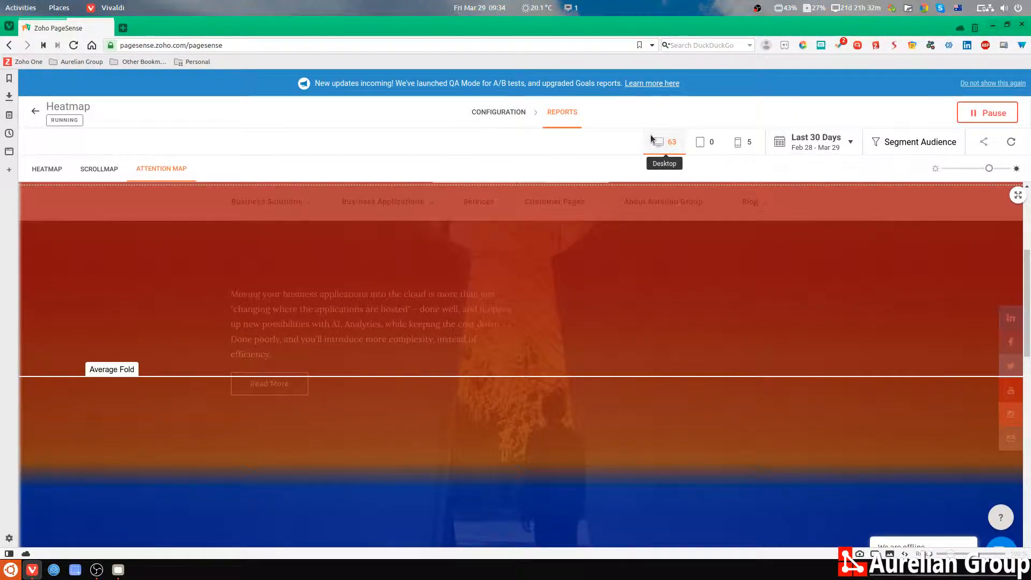
Step: Review the mobile attention map and scroll map, then return to the mobile click heatmap
left_click(737, 142)
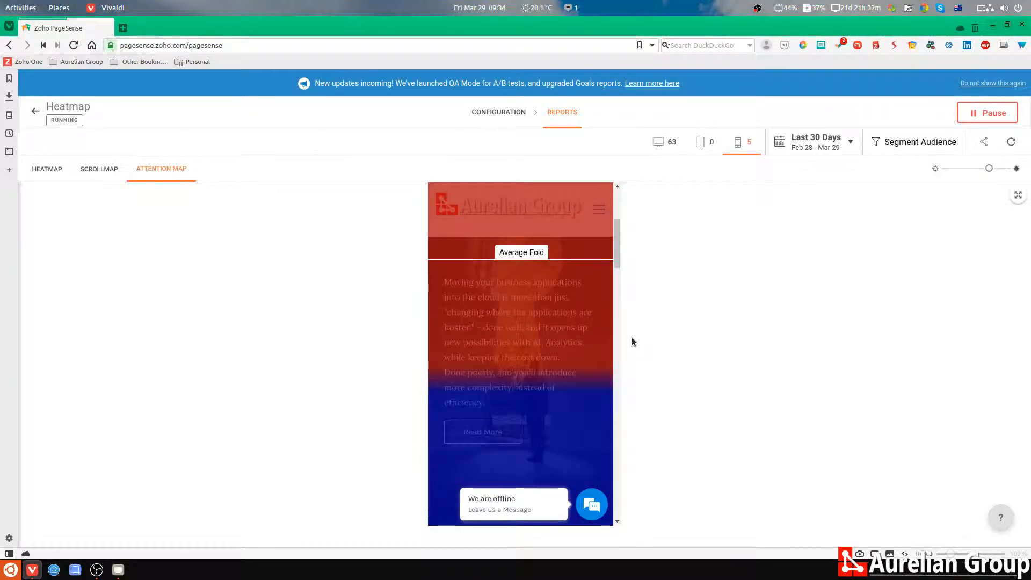
mouse_move(542, 261)
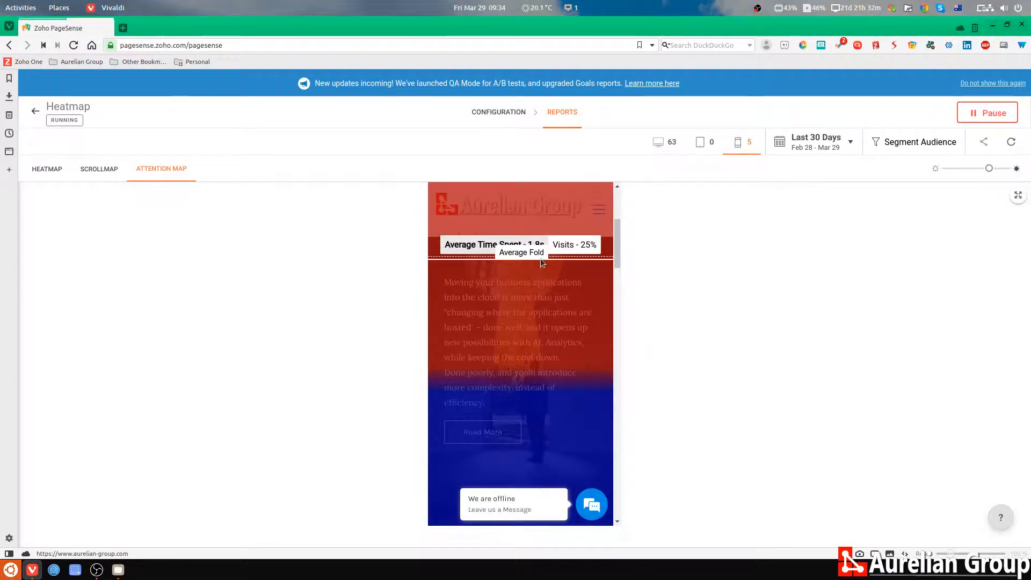
scroll("down", 3)
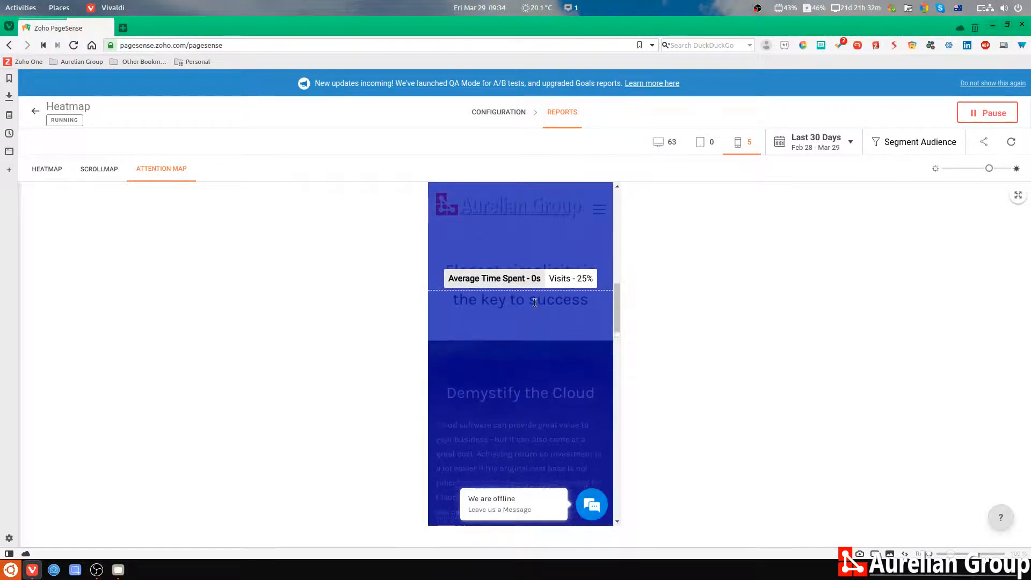
scroll("down", 3)
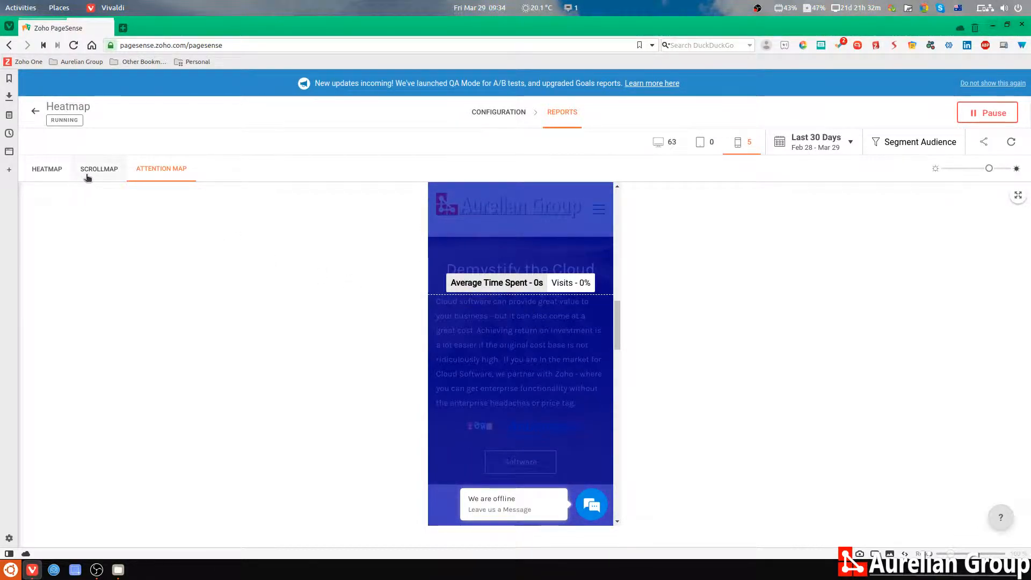
left_click(99, 170)
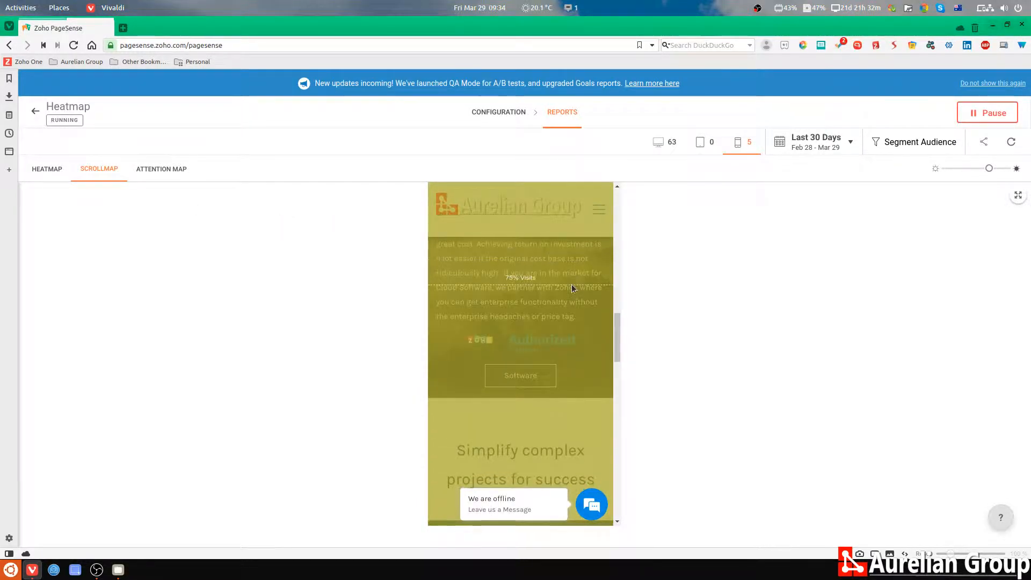
scroll("down", 3)
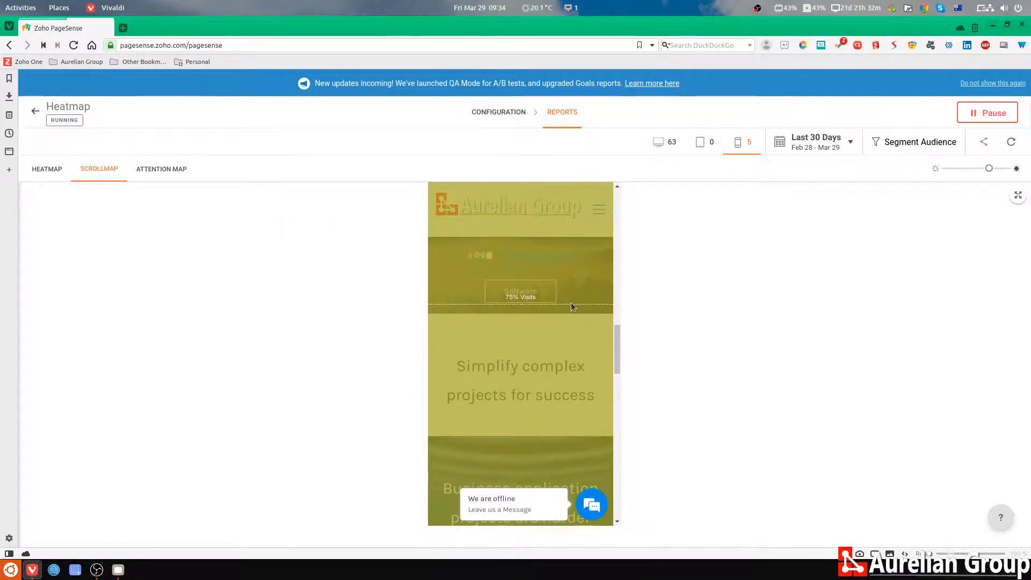
scroll("down", 3)
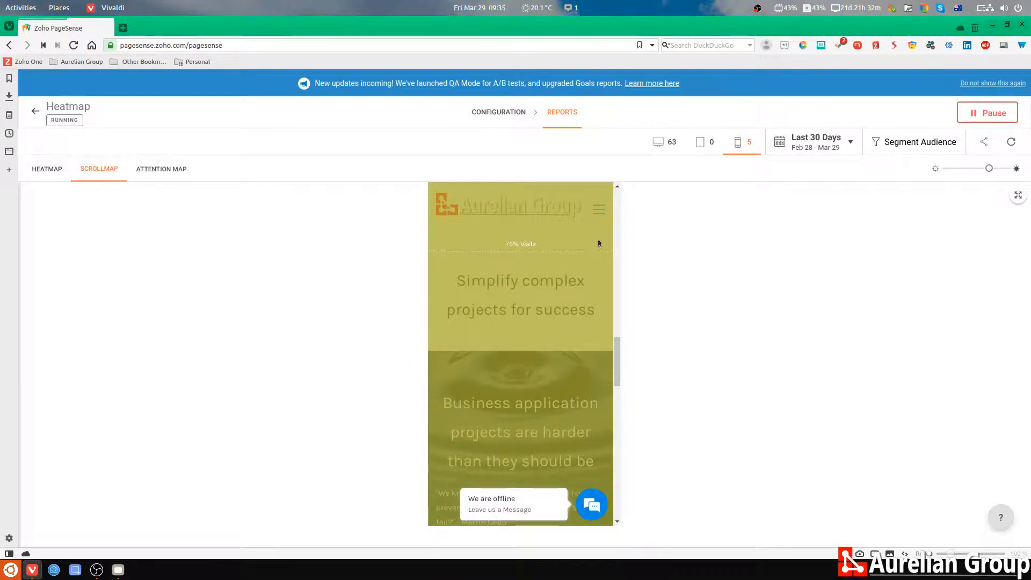
scroll("down", 3)
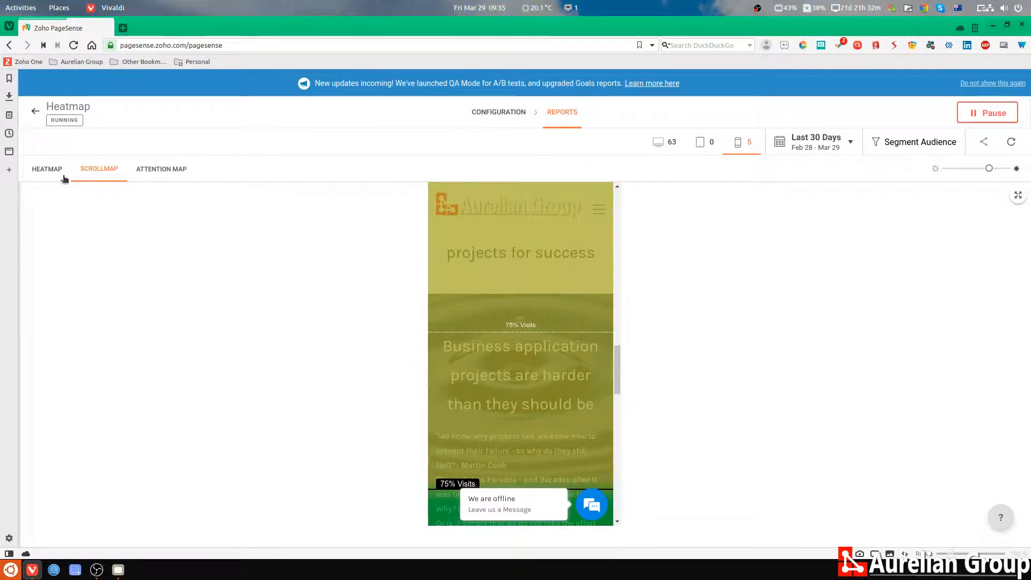
left_click(47, 169)
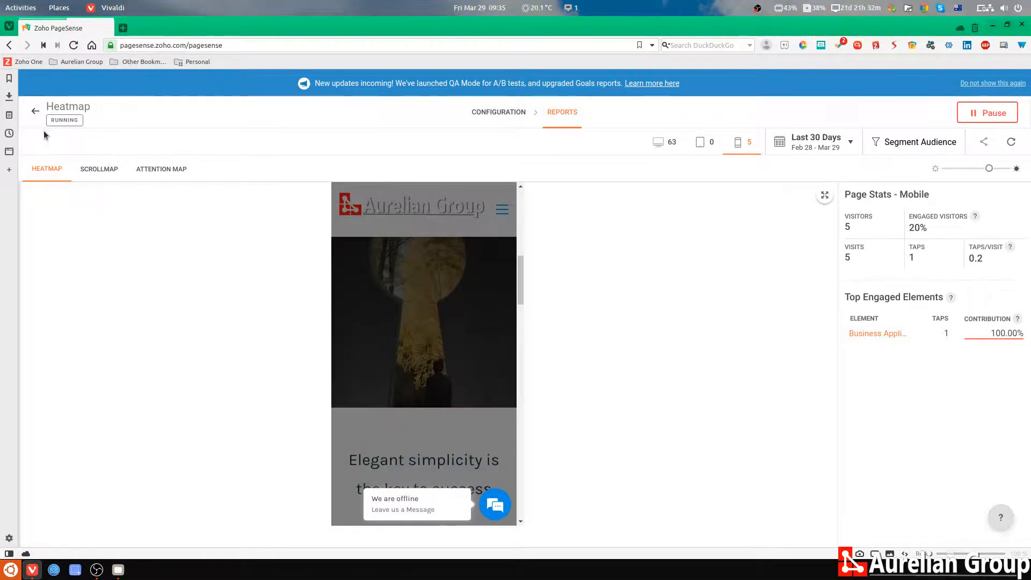
Step: Go back to the experiments, choose Session Recording, and load the Aurelian-group.com experiment
left_click(34, 108)
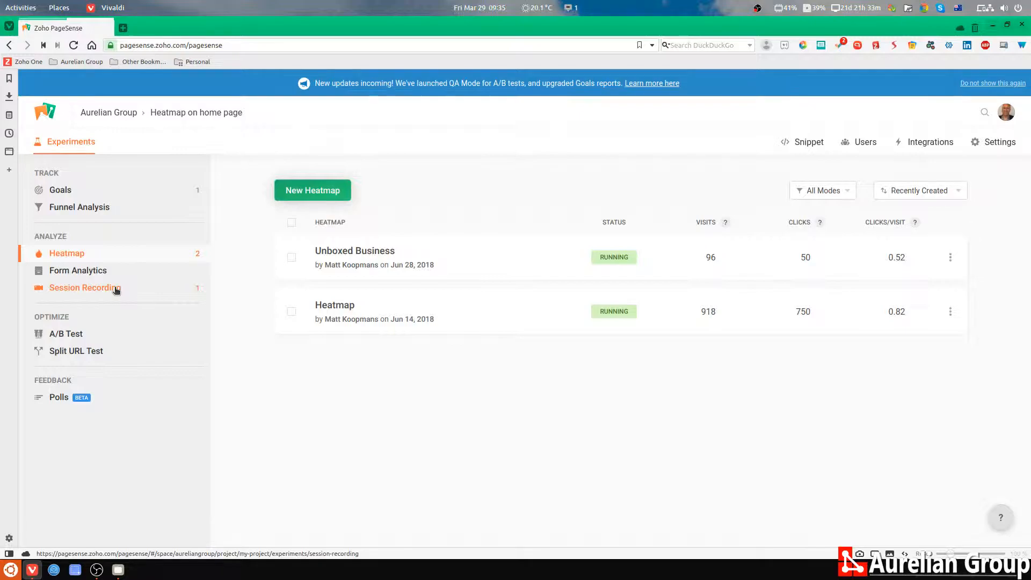
left_click(83, 288)
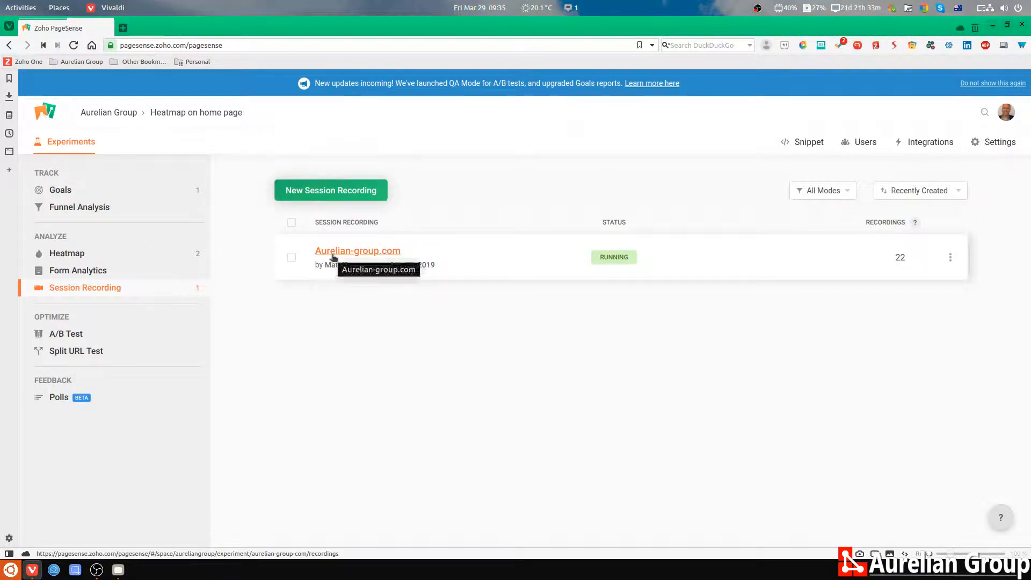
left_click(357, 251)
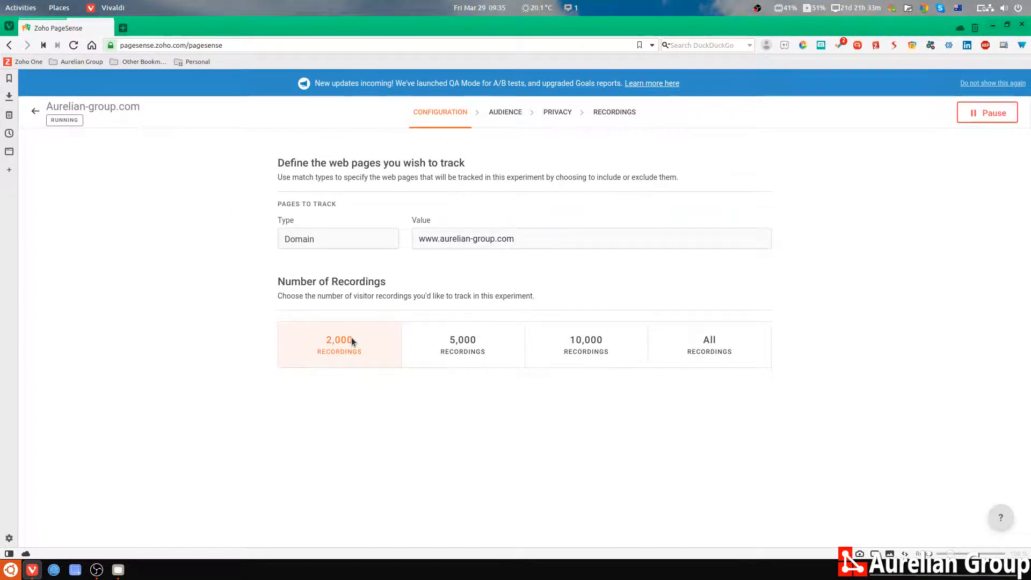
mouse_move(620, 361)
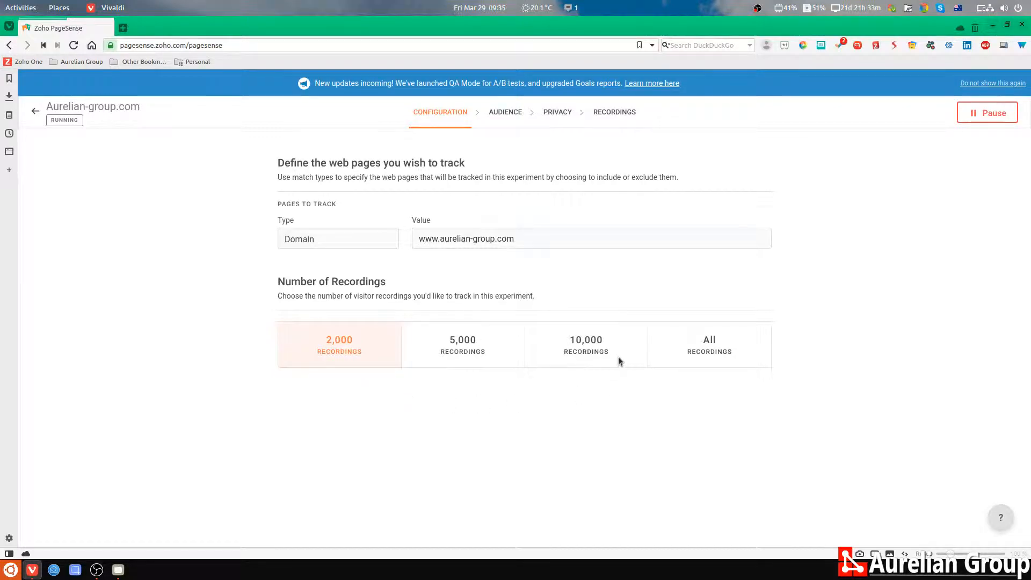
mouse_move(724, 361)
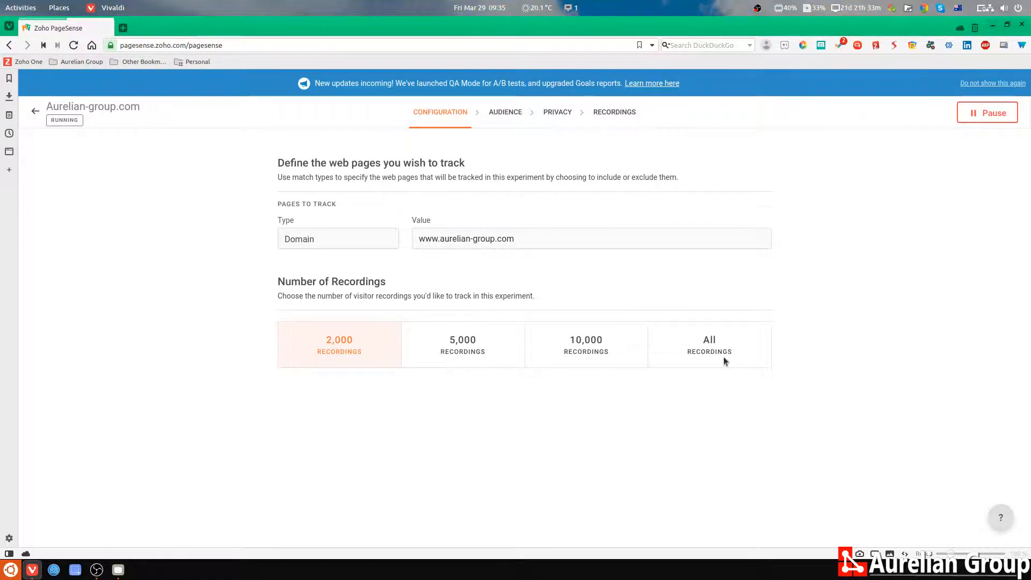
mouse_move(504, 113)
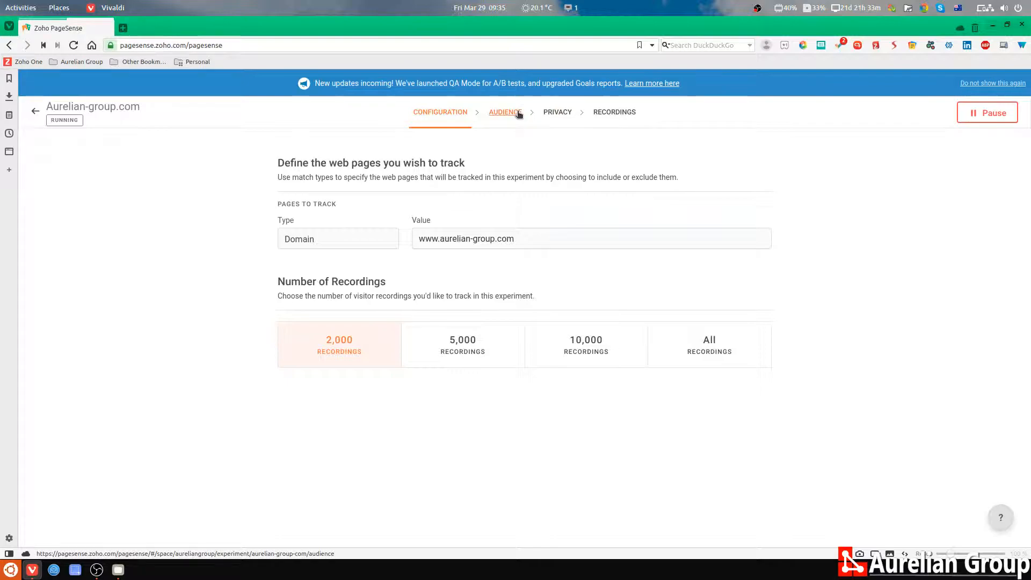
Step: Review the Audience step targeting all visitors, then move to the Privacy step
left_click(505, 112)
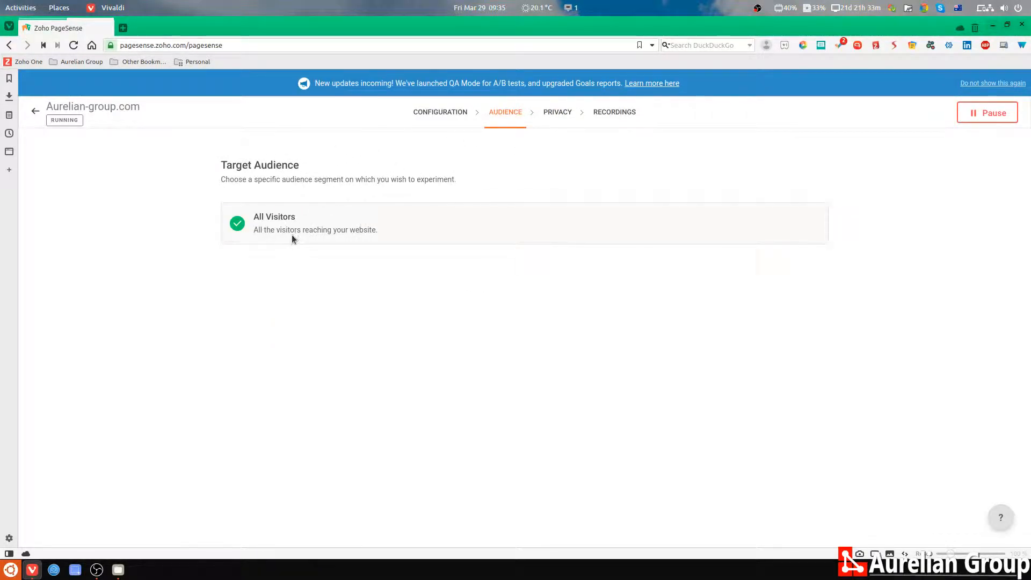
mouse_move(284, 255)
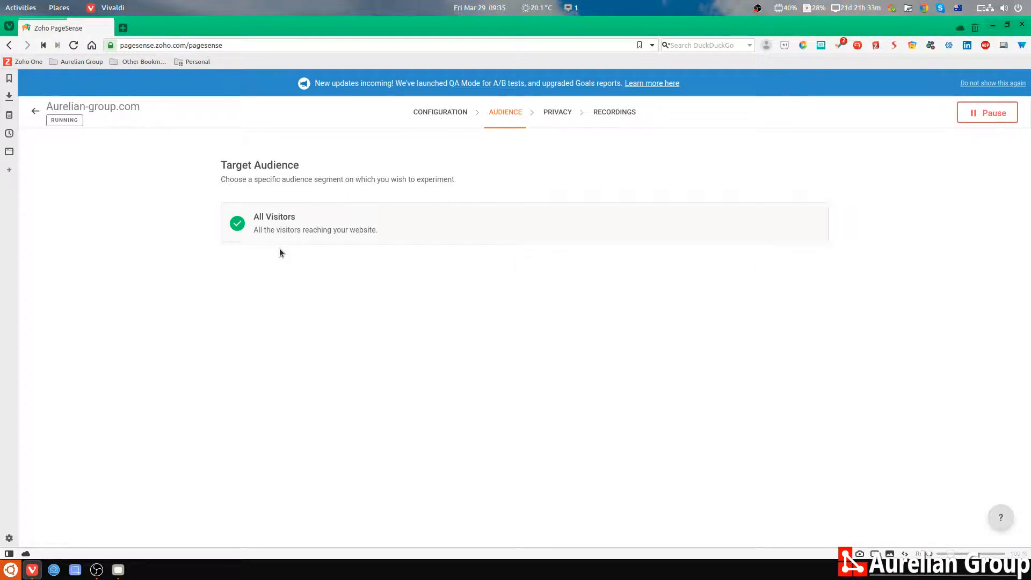
mouse_move(561, 117)
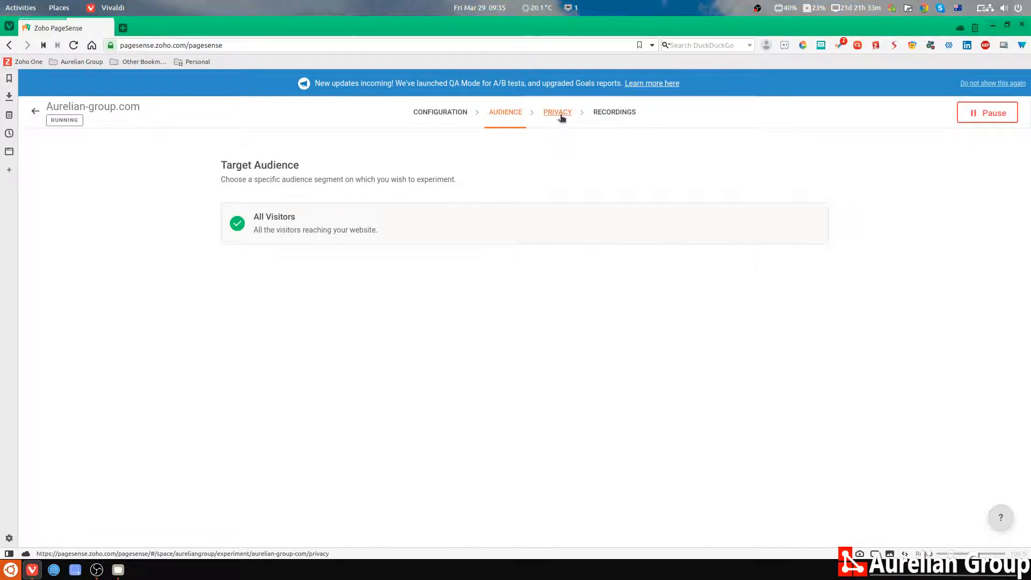
left_click(558, 113)
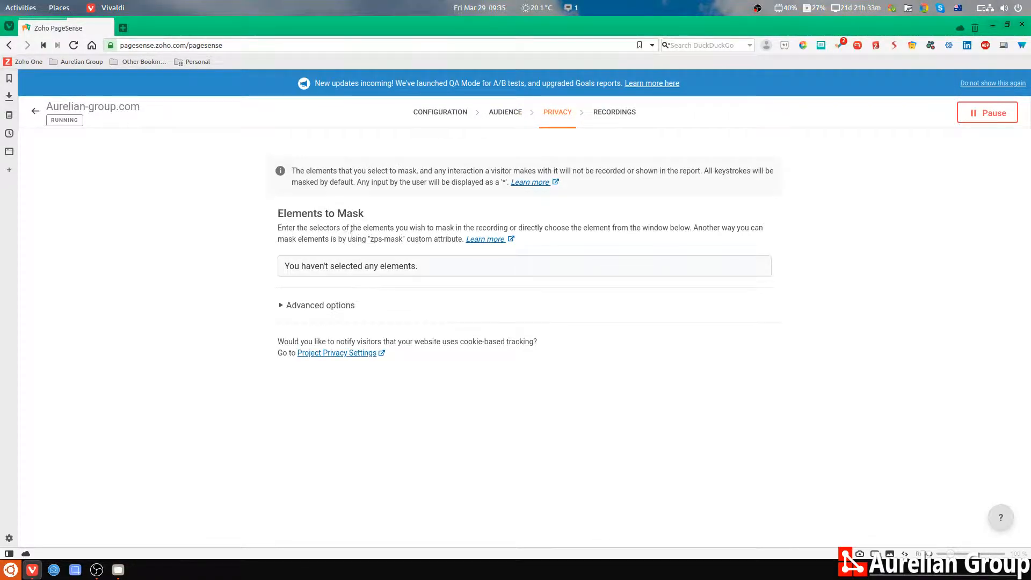
mouse_move(335, 284)
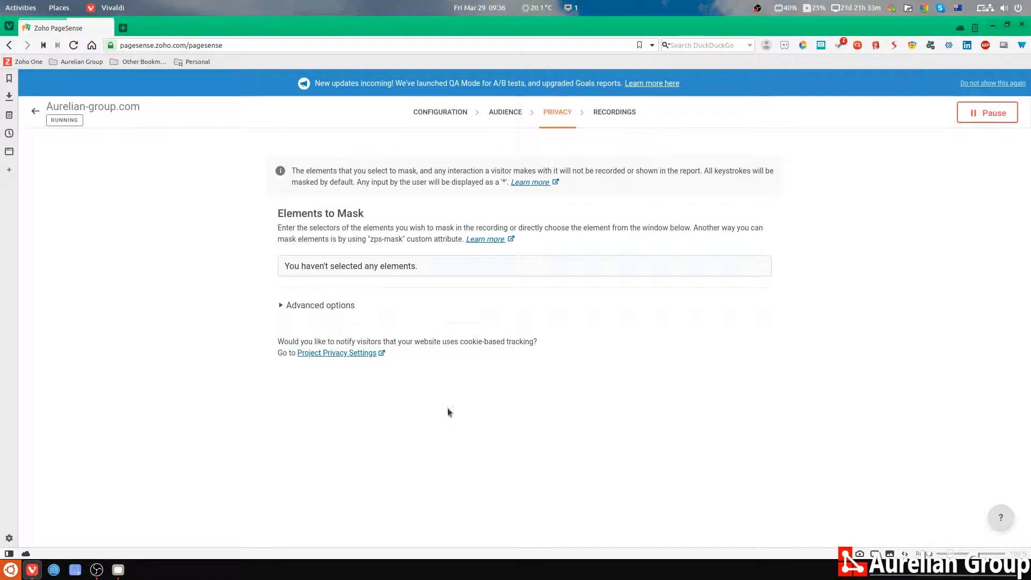
mouse_move(619, 119)
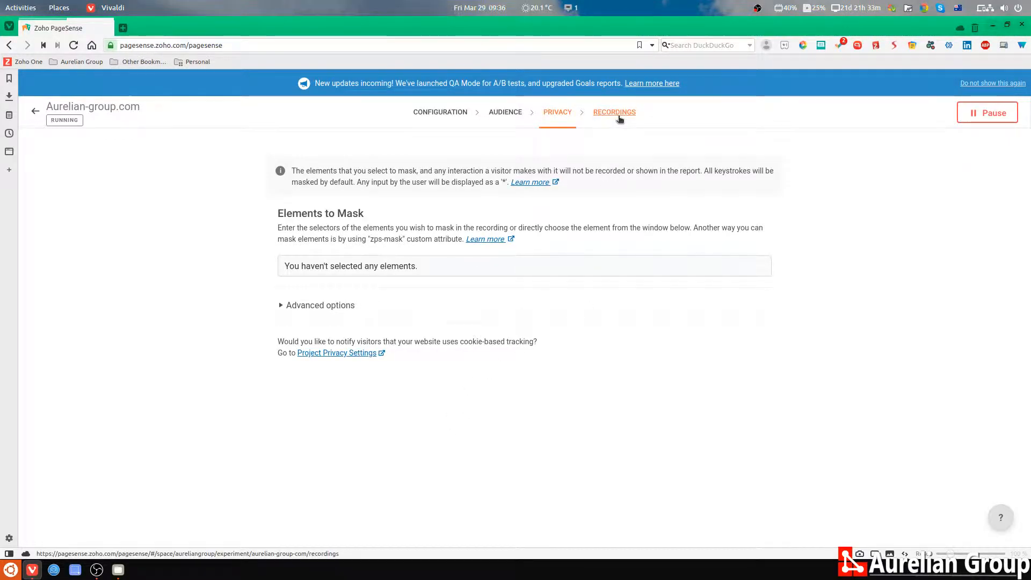
Step: Show the Recordings step listing the experiment's 22 visitor sessions
left_click(614, 113)
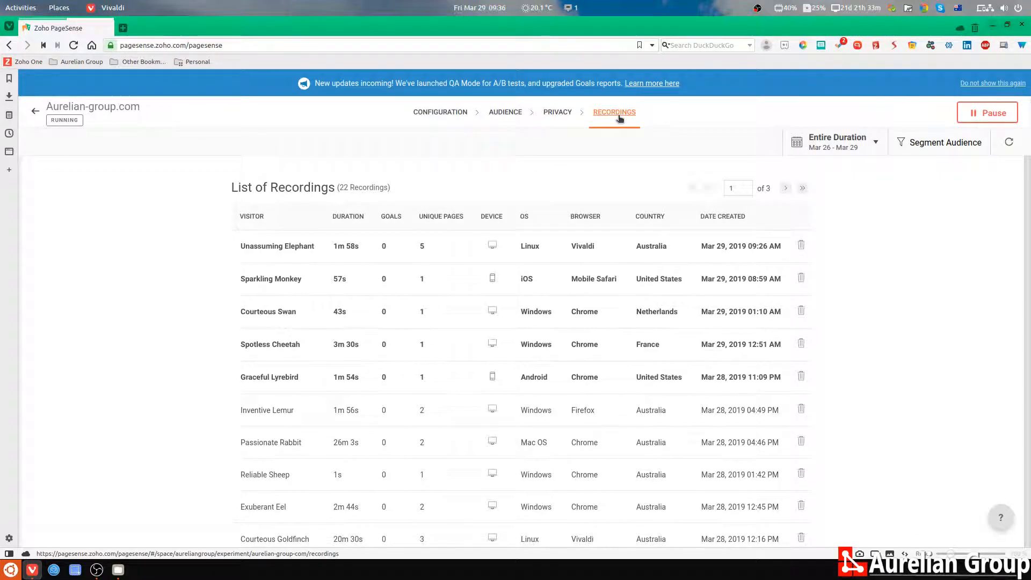
mouse_move(304, 252)
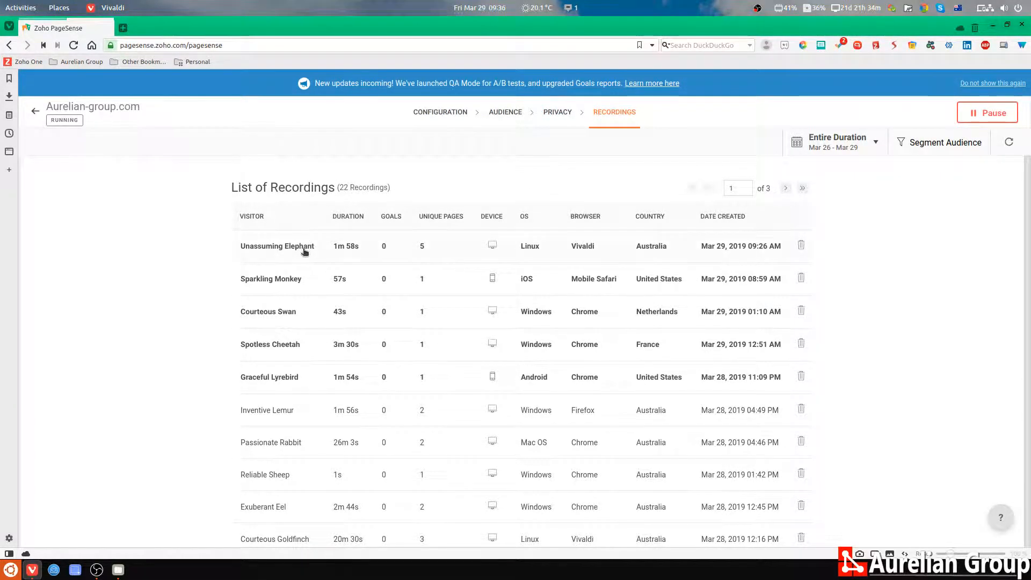
mouse_move(230, 242)
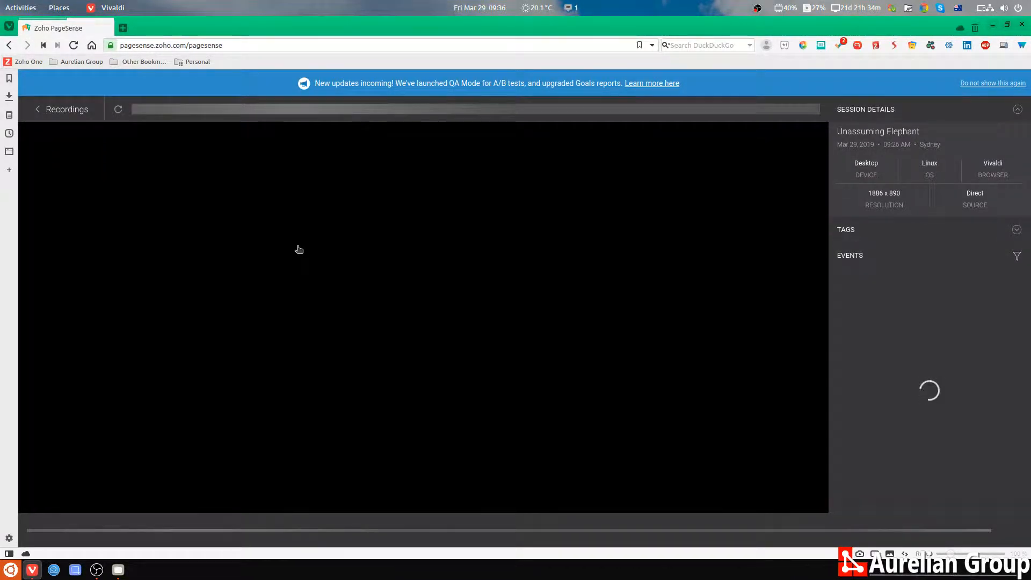
mouse_move(902, 378)
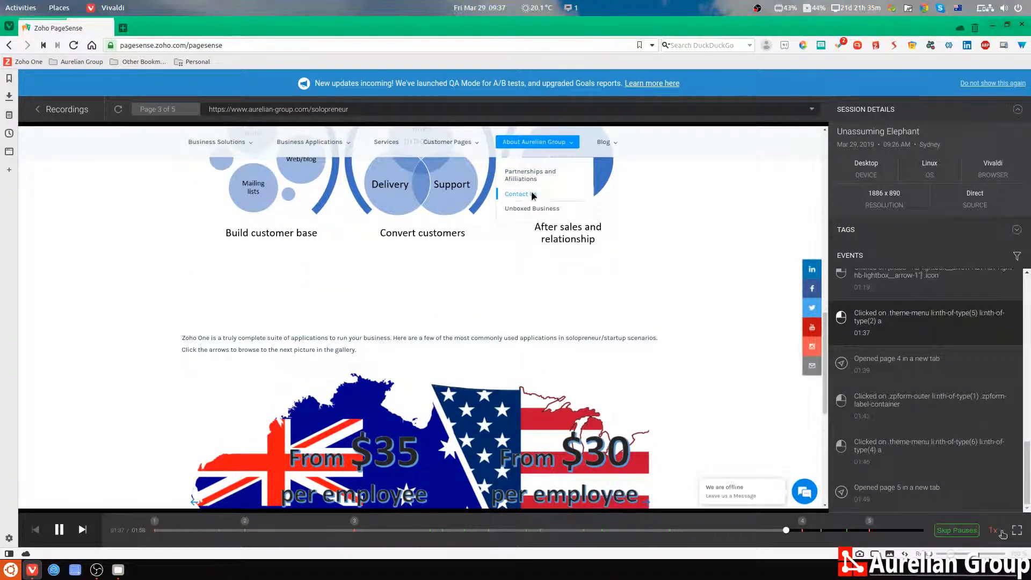
Step: Finish the Unassuming Elephant replay via the player controls and return to the recordings list
left_click(517, 193)
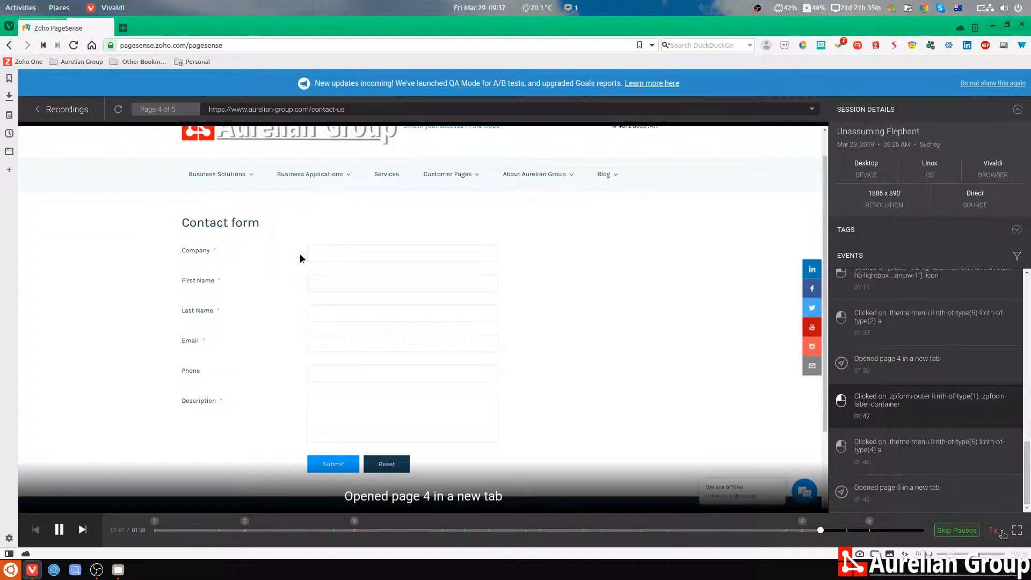
left_click(603, 174)
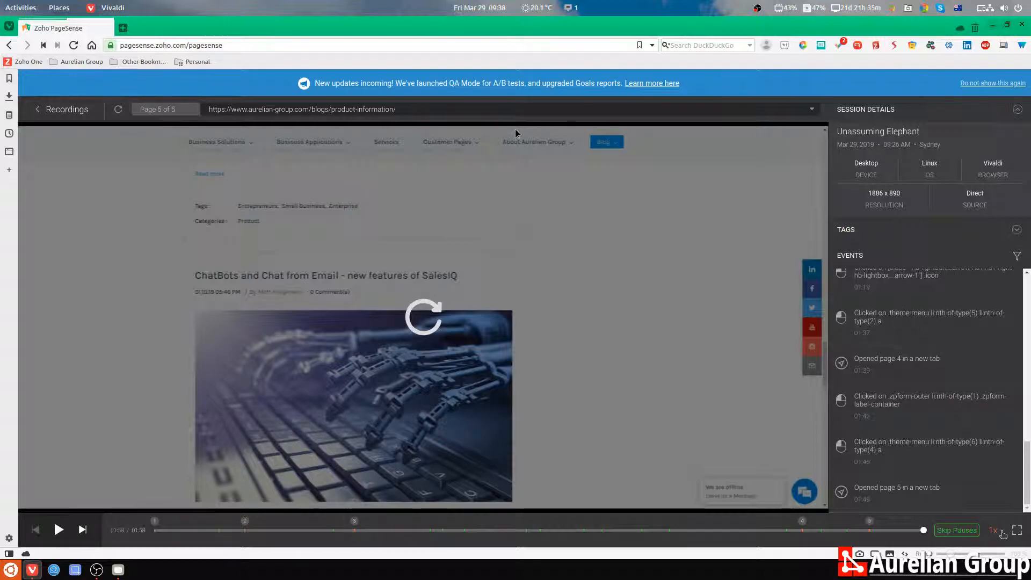
mouse_move(528, 365)
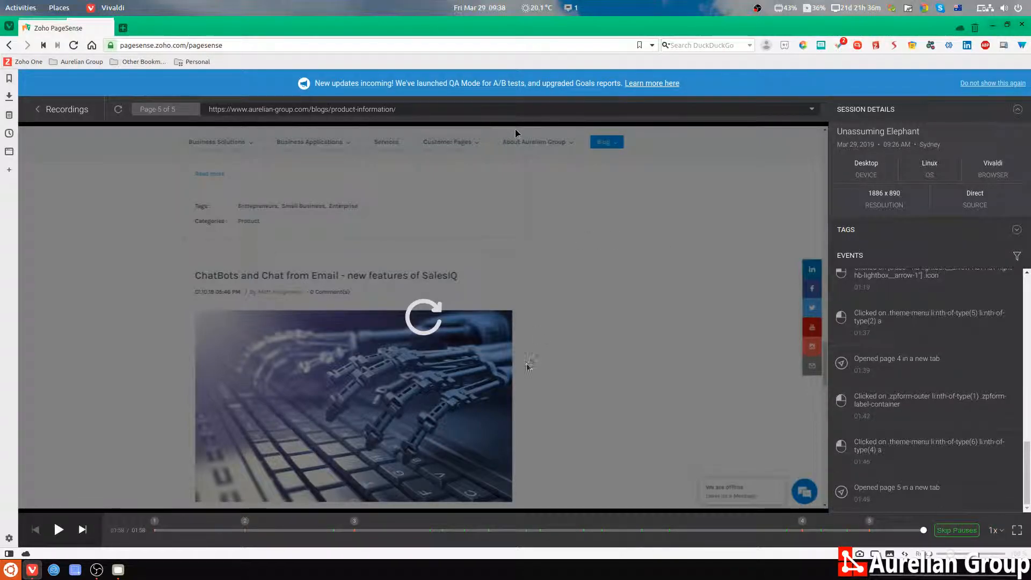
left_click(37, 109)
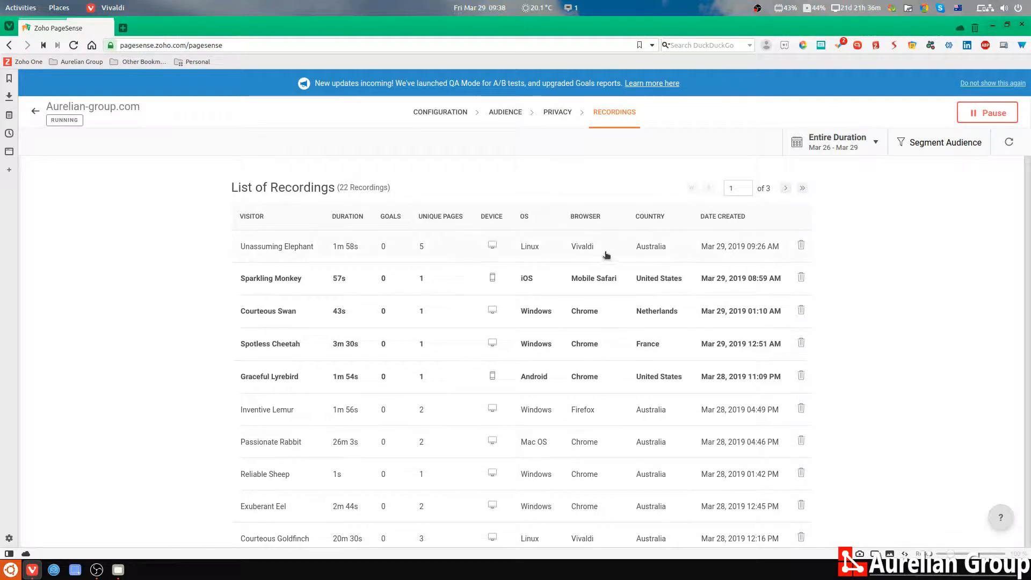
mouse_move(648, 280)
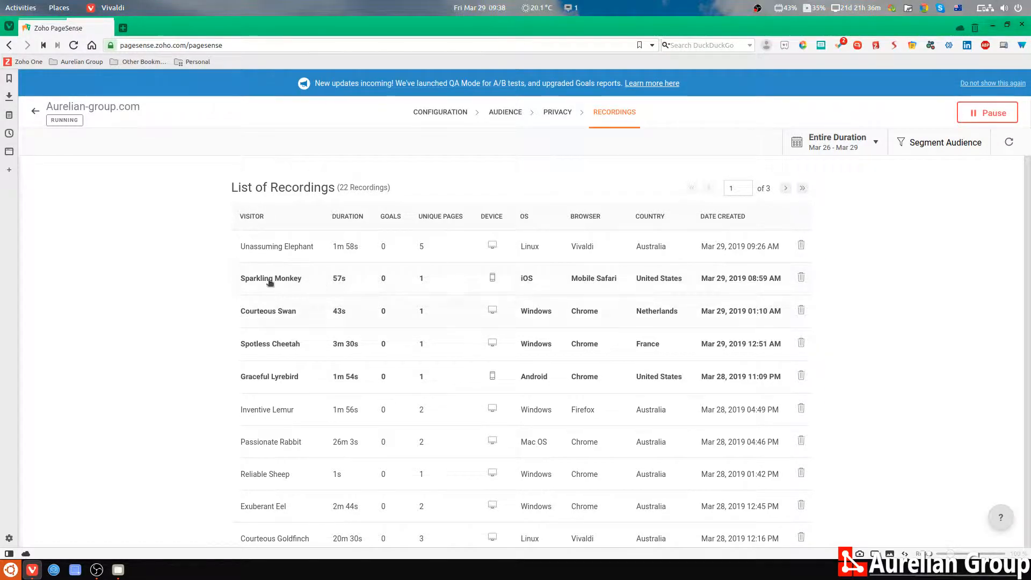
Step: Play the Sparkling Monkey mobile session recording from the list
left_click(270, 278)
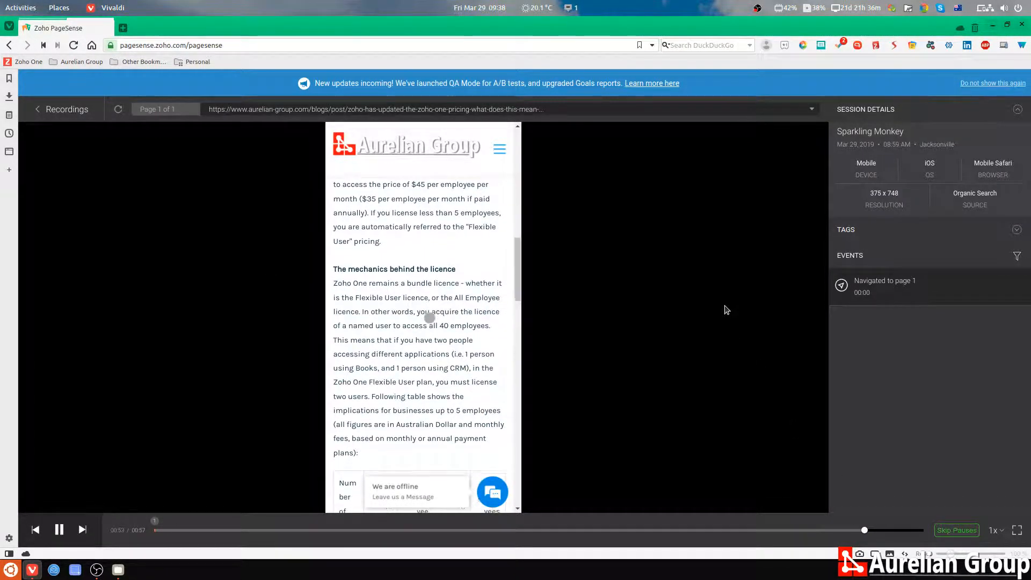
scroll("down", 3)
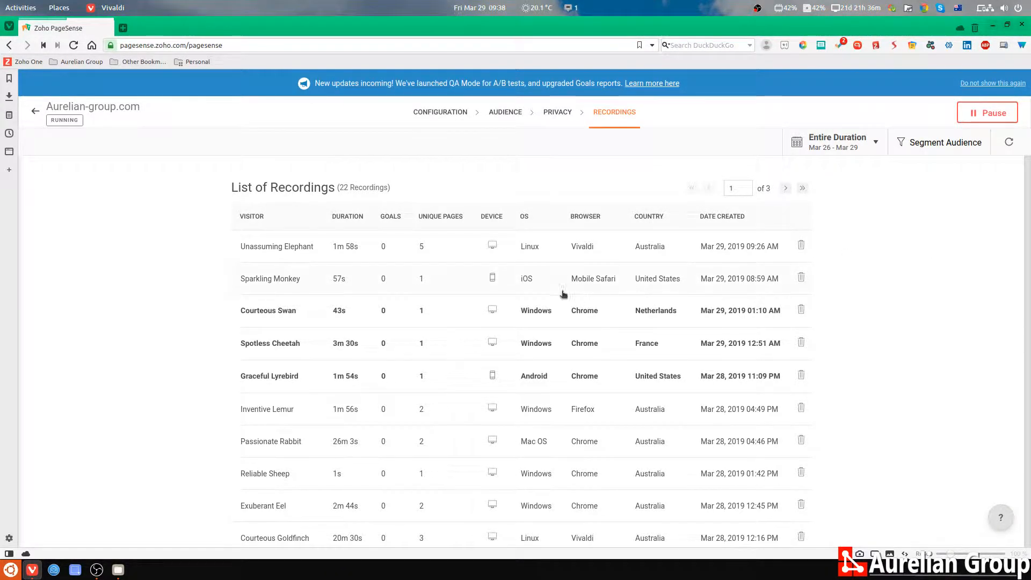
scroll("down", 3)
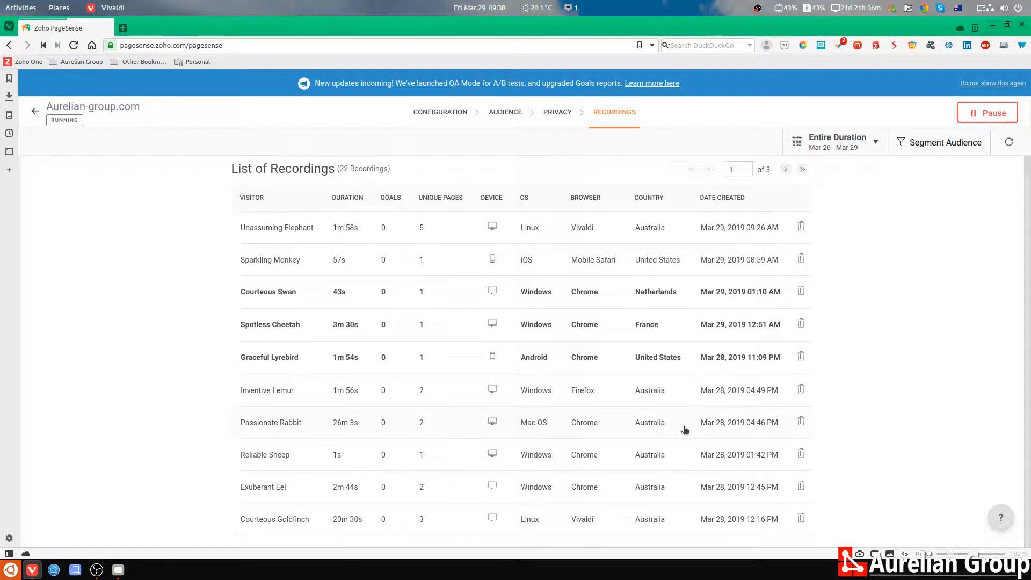
mouse_move(687, 250)
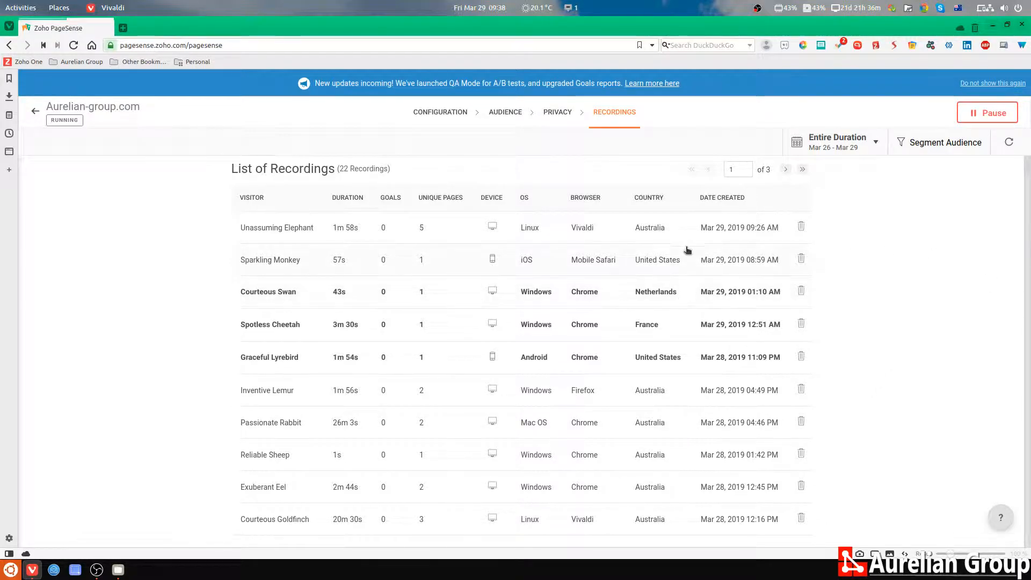
mouse_move(631, 298)
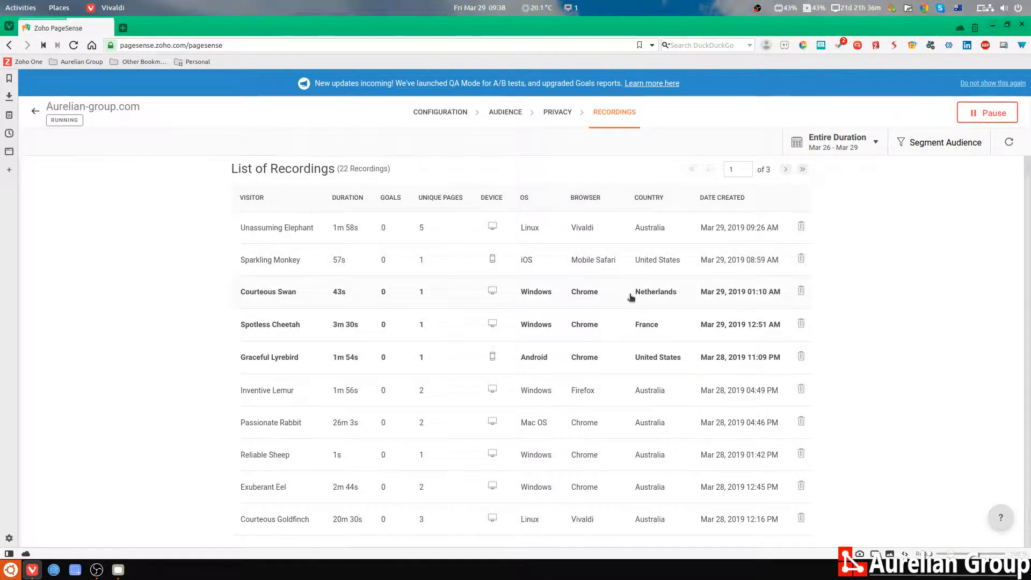
mouse_move(567, 338)
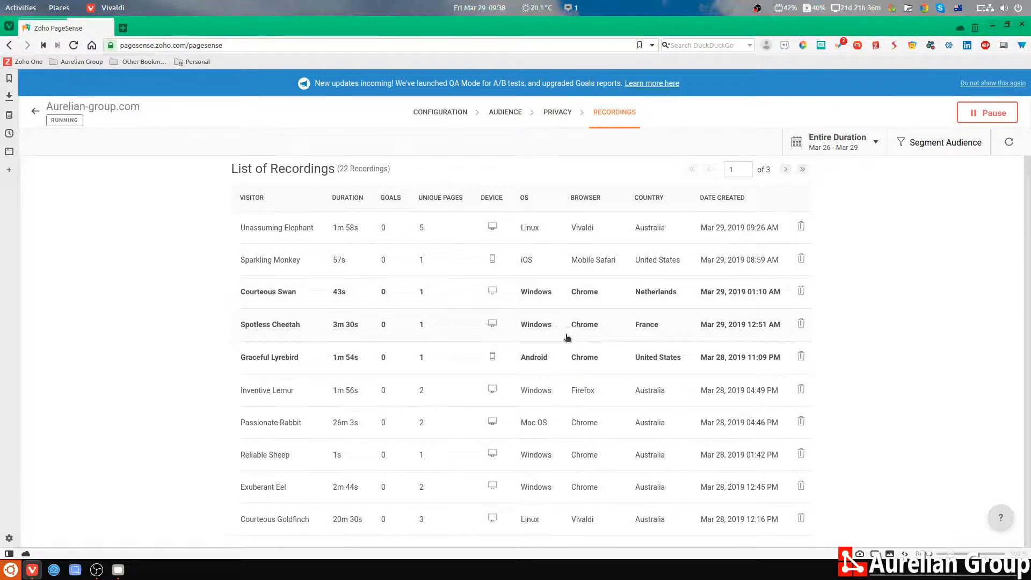
mouse_move(516, 273)
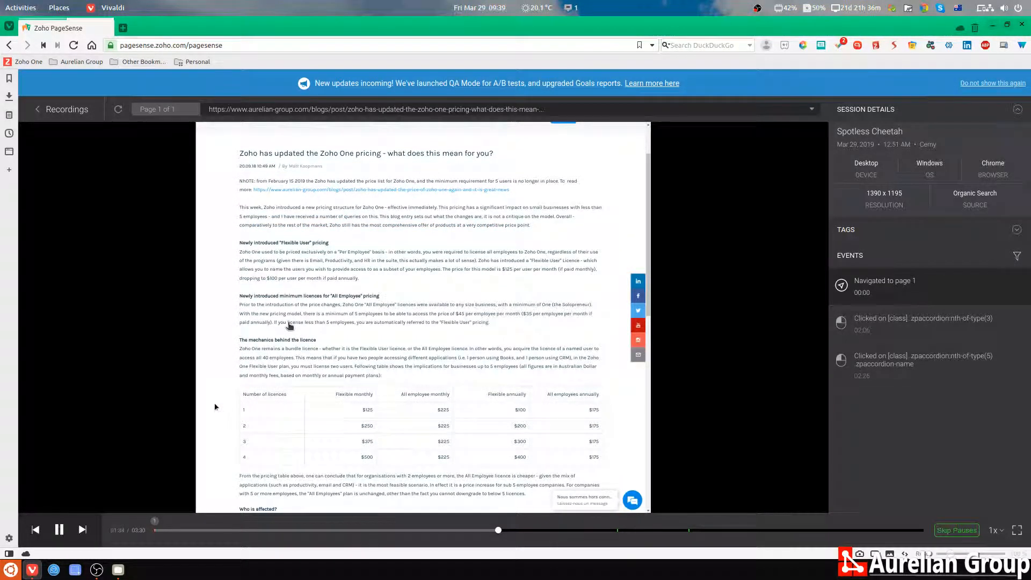
Step: Watch through the Spotless Cheetah desktop replay, then return to the recordings list
scroll("down", 3)
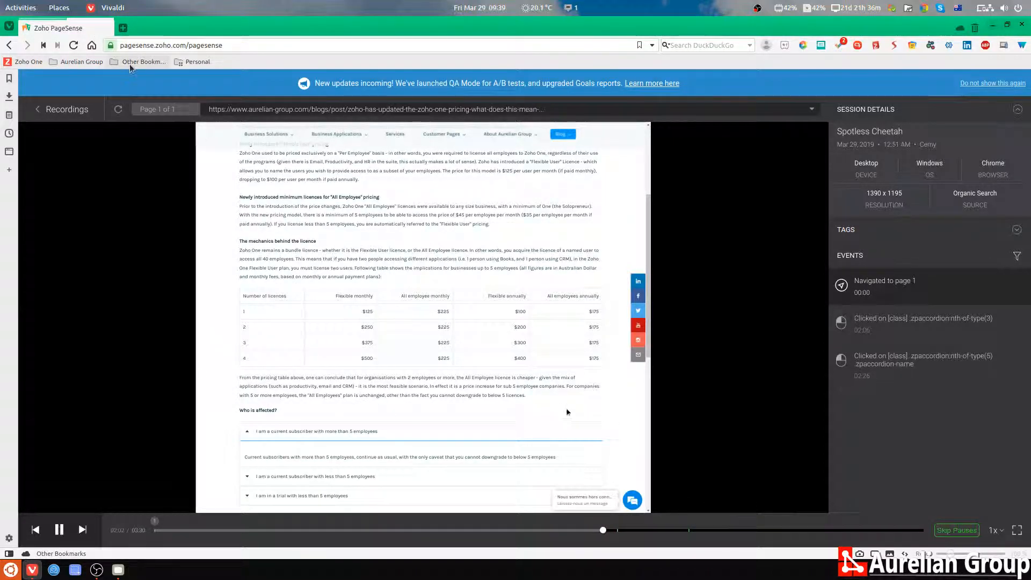
scroll("down", 3)
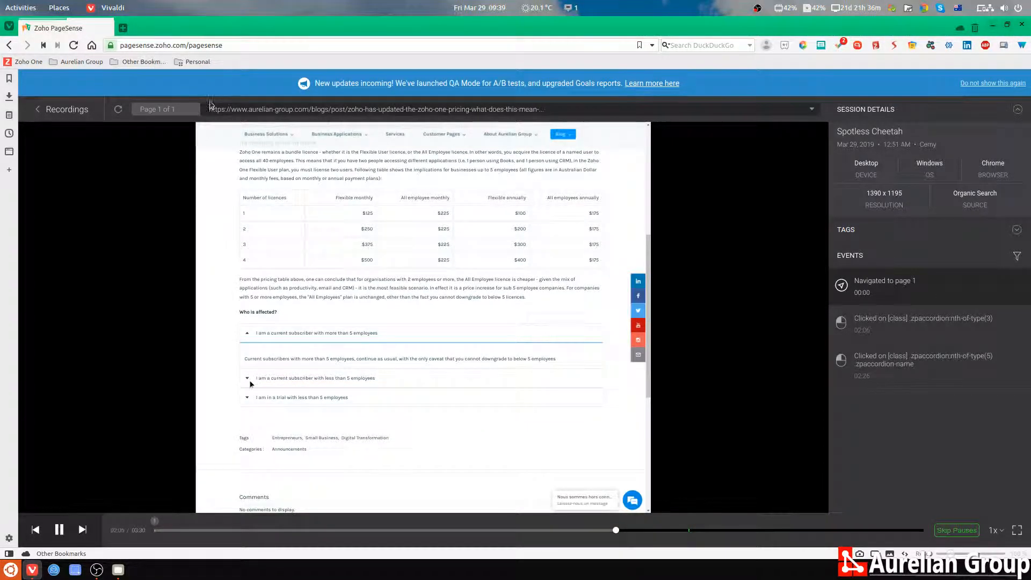
left_click(315, 378)
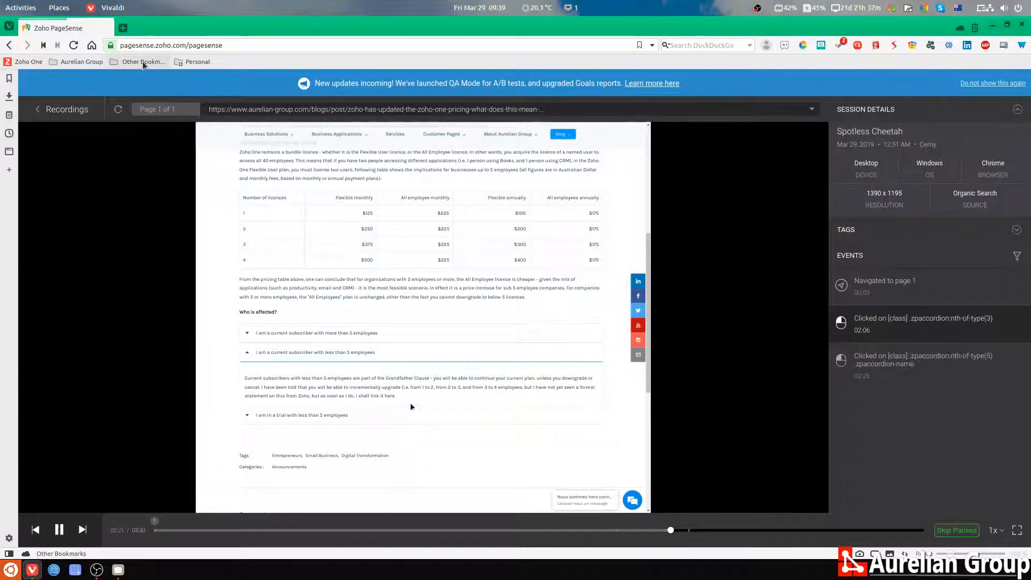
left_click(37, 110)
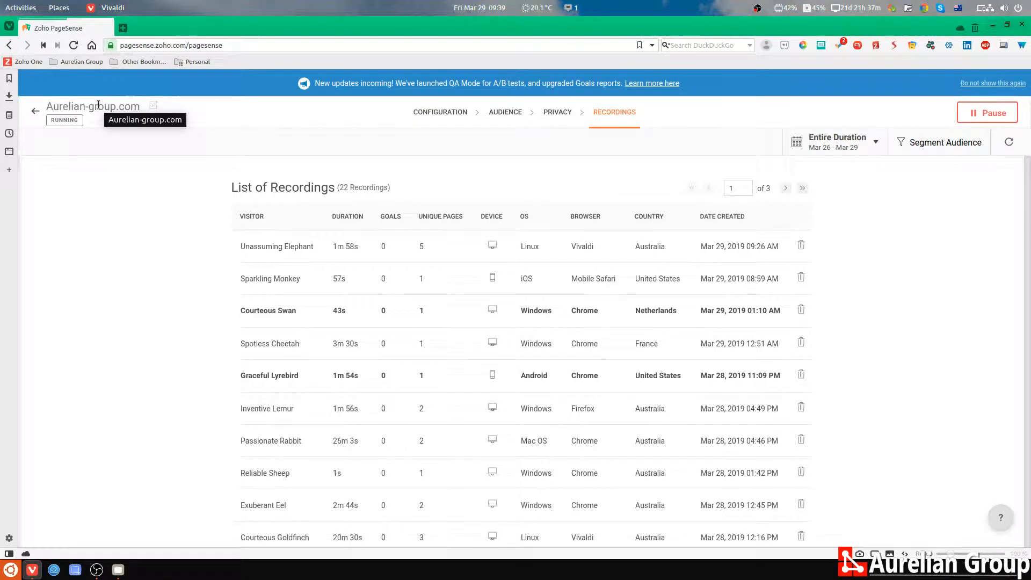
mouse_move(197, 219)
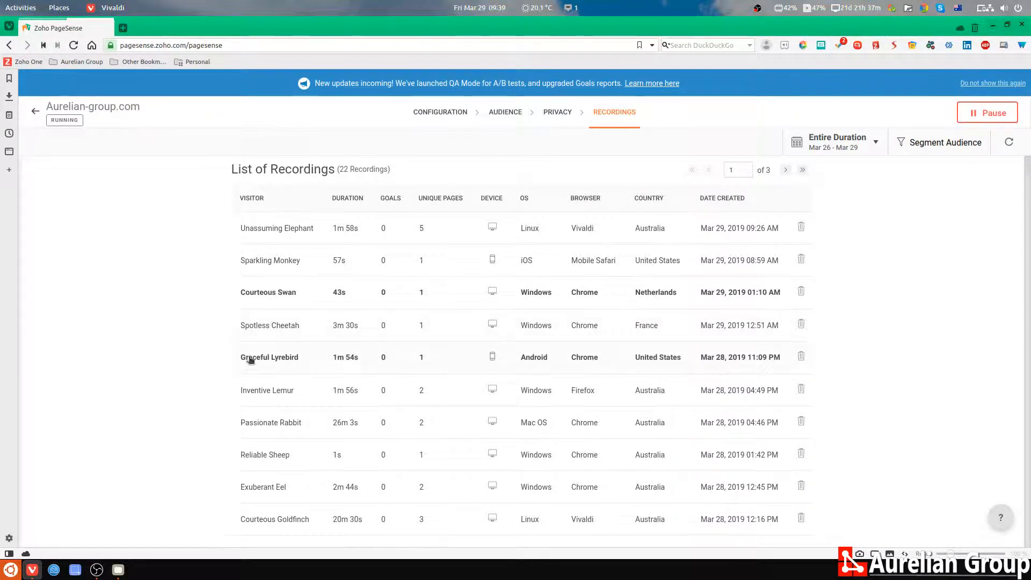
Step: Start the Graceful Lyrebird recording, an Android Chrome mobile session from Chandler
left_click(270, 358)
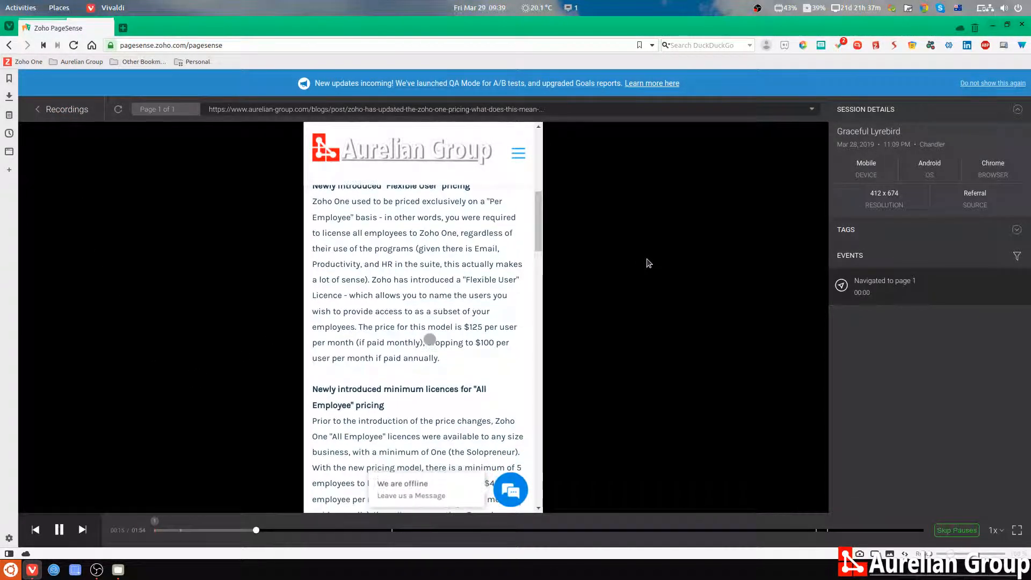
Step: Let the mobile replay run to its end, then return to the 22-recording list
scroll("down", 3)
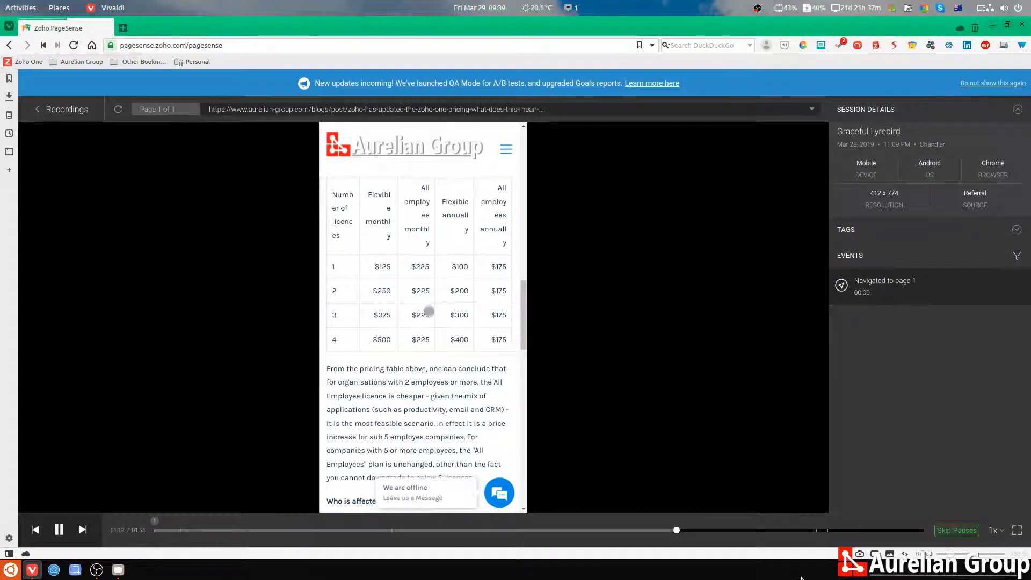
scroll("down", 3)
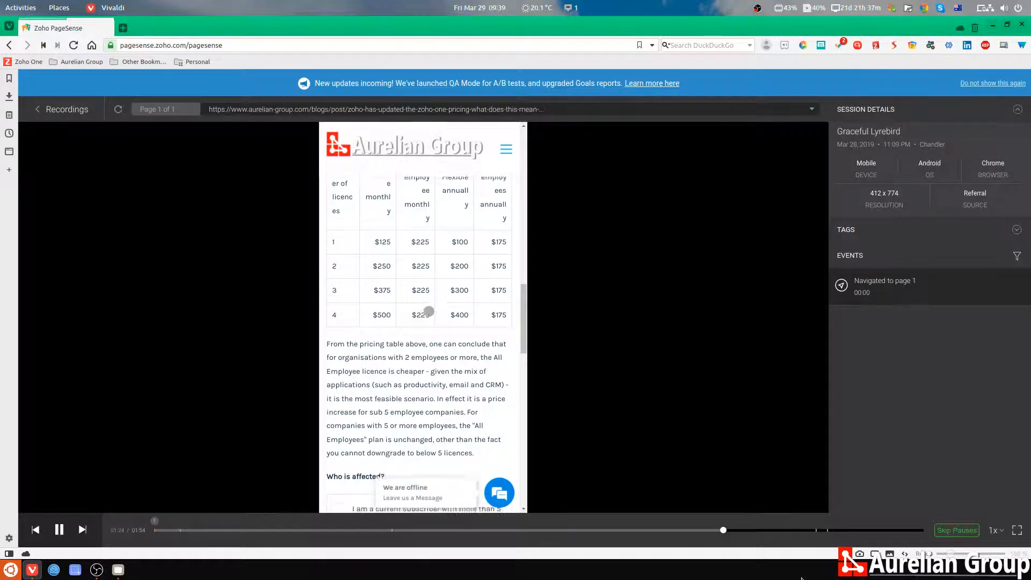
scroll("down", 3)
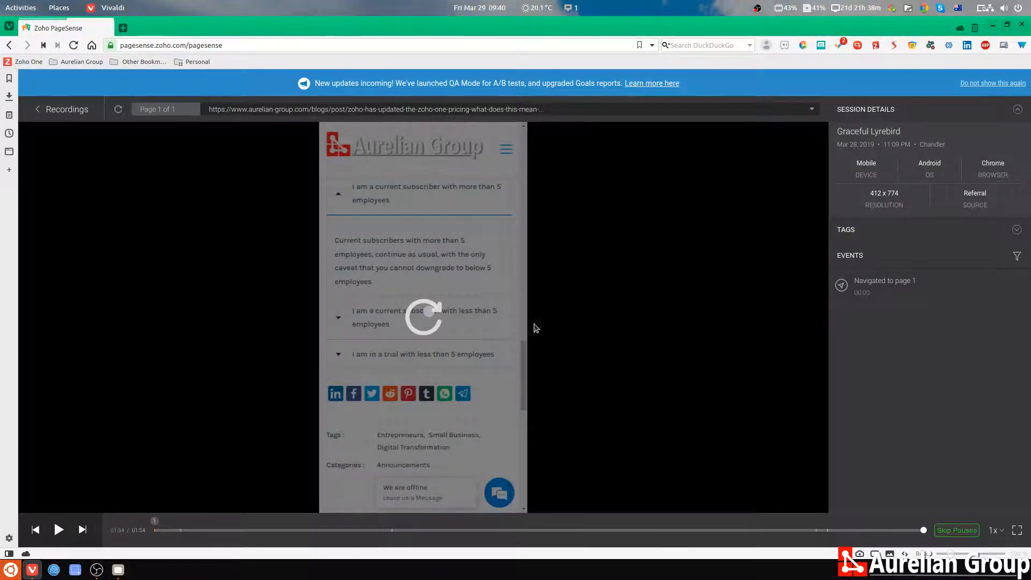
left_click(61, 109)
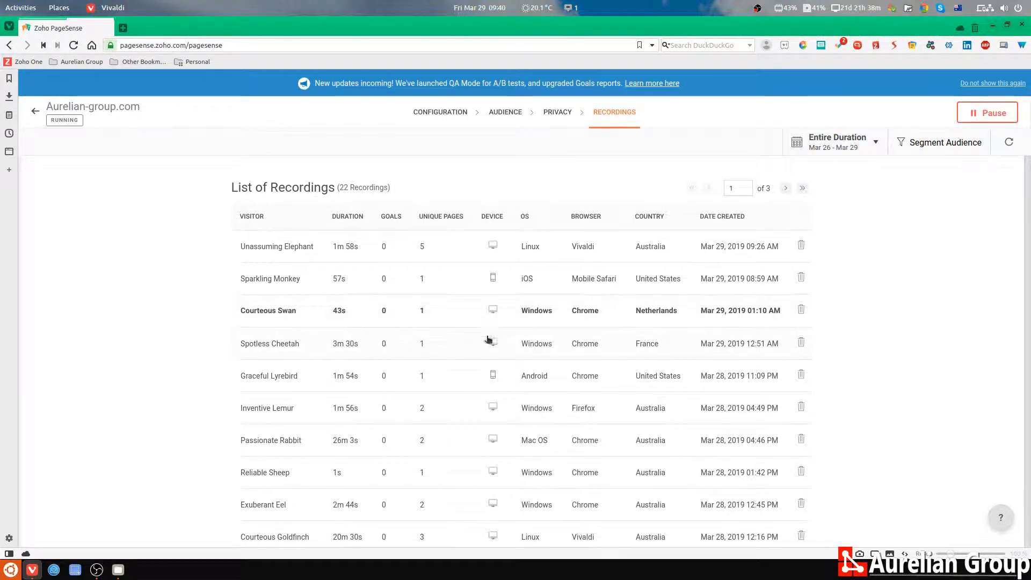
mouse_move(715, 383)
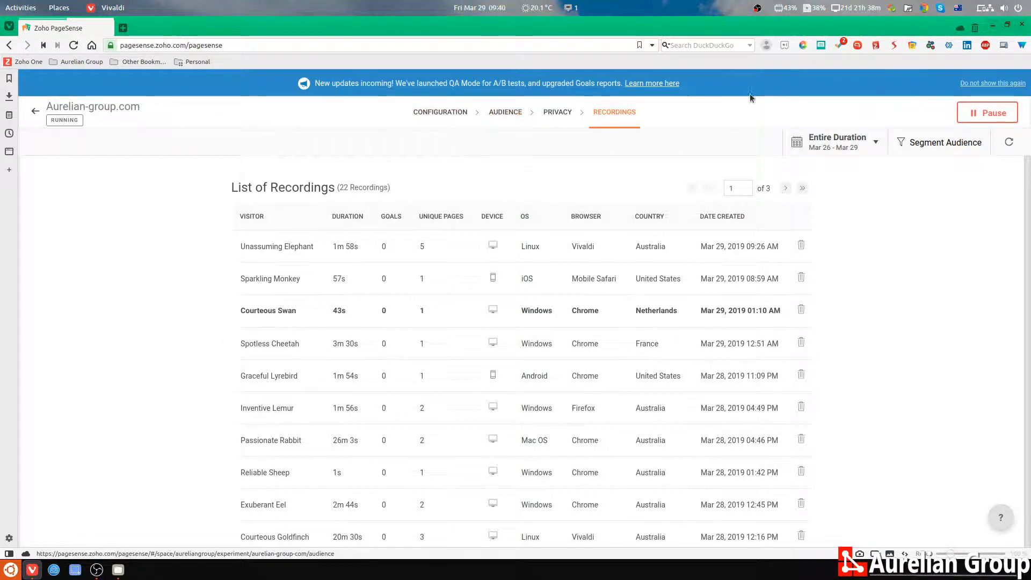
mouse_move(741, 320)
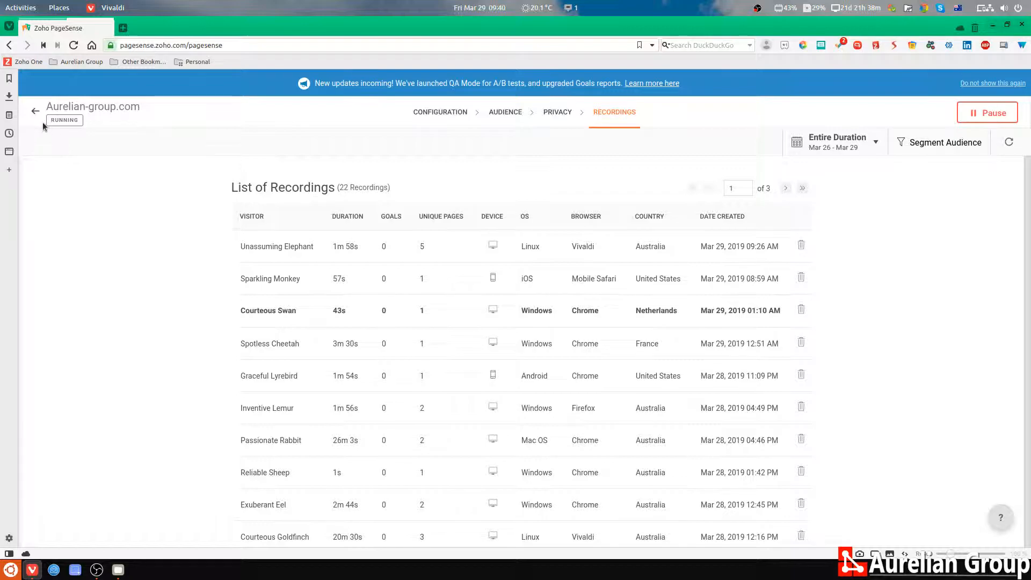
Step: Go back to the Session Recording experiments page showing Aurelian-group.com with 22 recordings
left_click(34, 109)
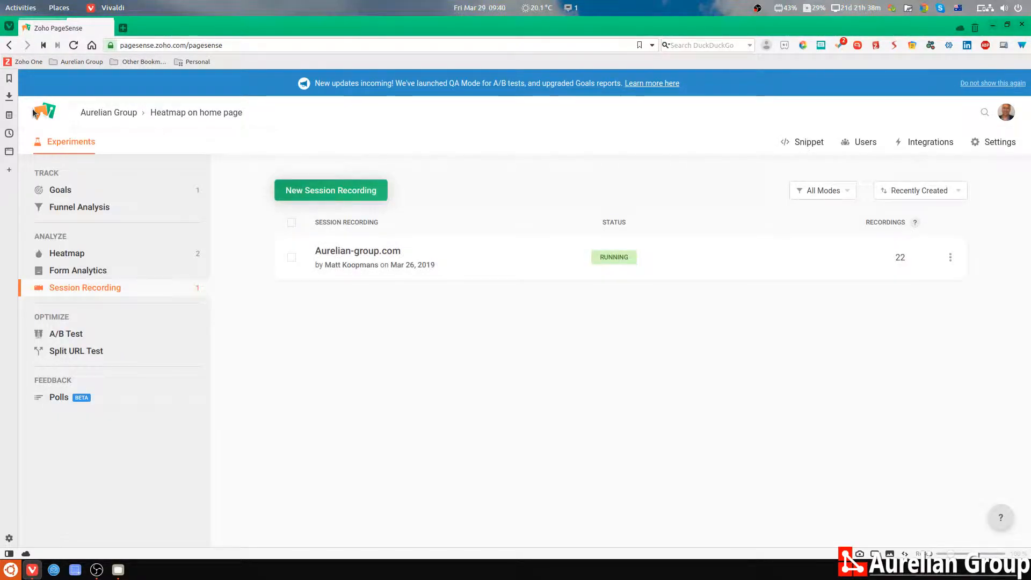
mouse_move(80, 352)
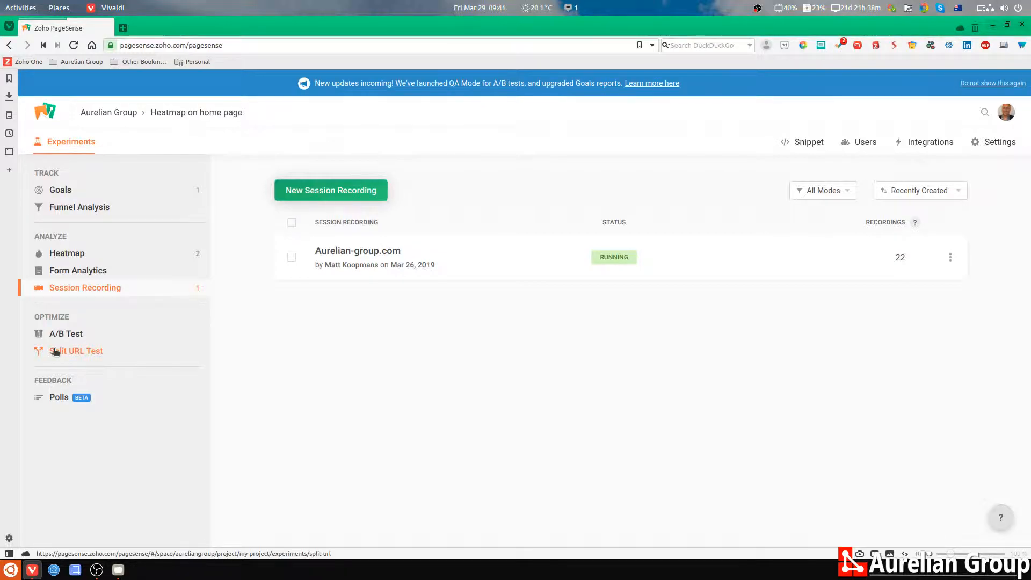
Step: Visit the empty Split URL Test section, then move on to the Polls feedback section
left_click(75, 350)
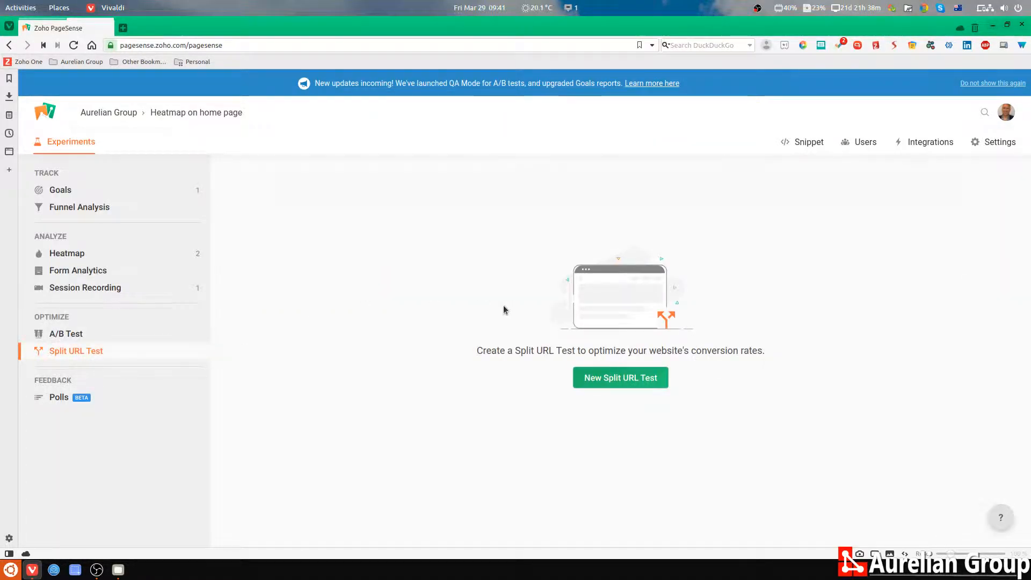
mouse_move(491, 374)
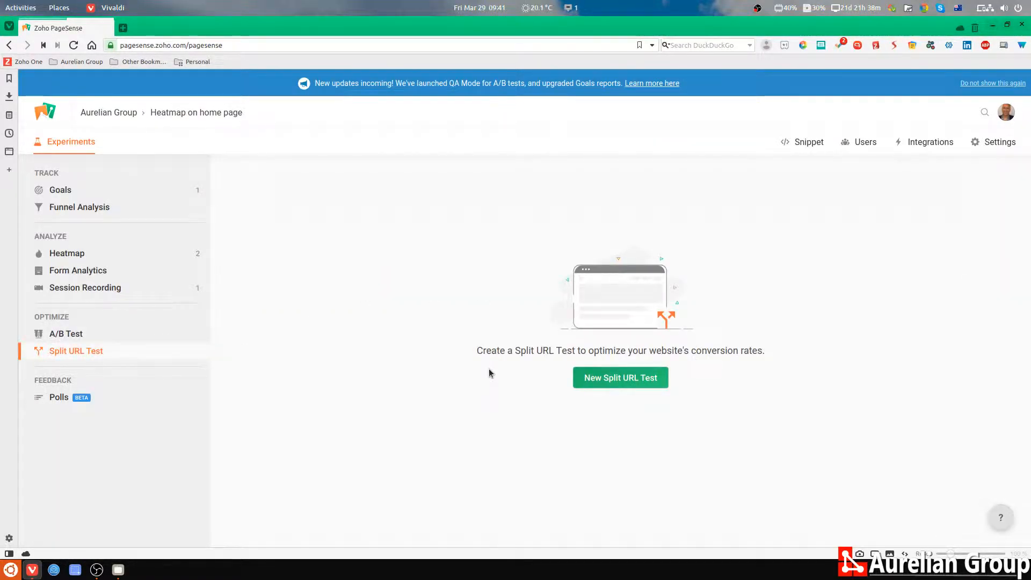
mouse_move(647, 328)
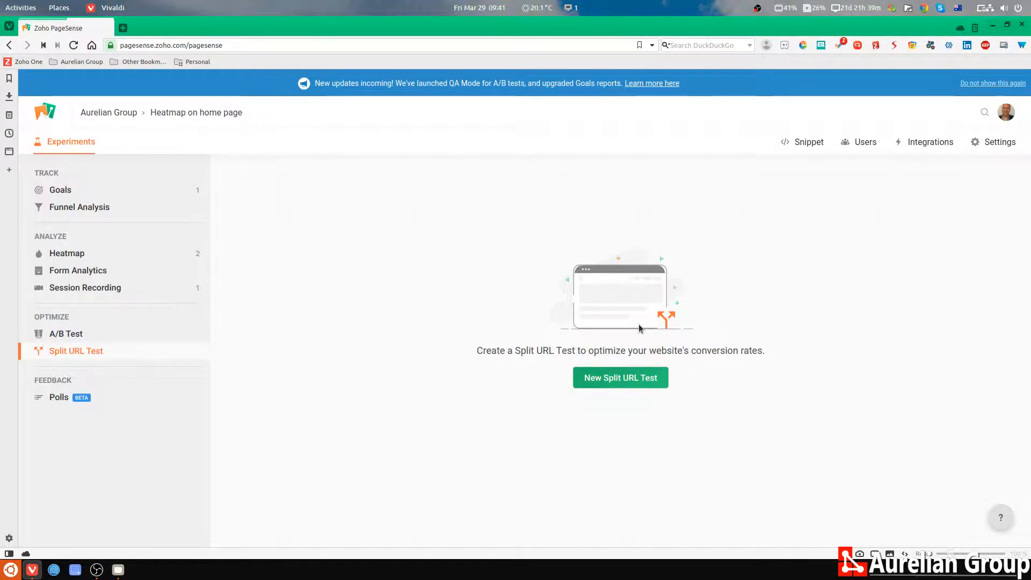
mouse_move(184, 292)
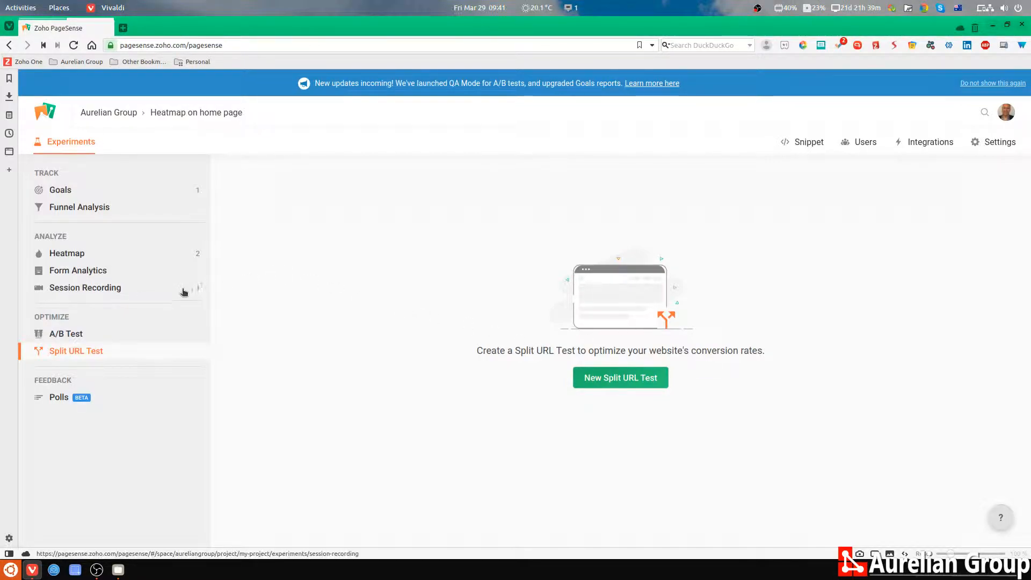
left_click(59, 398)
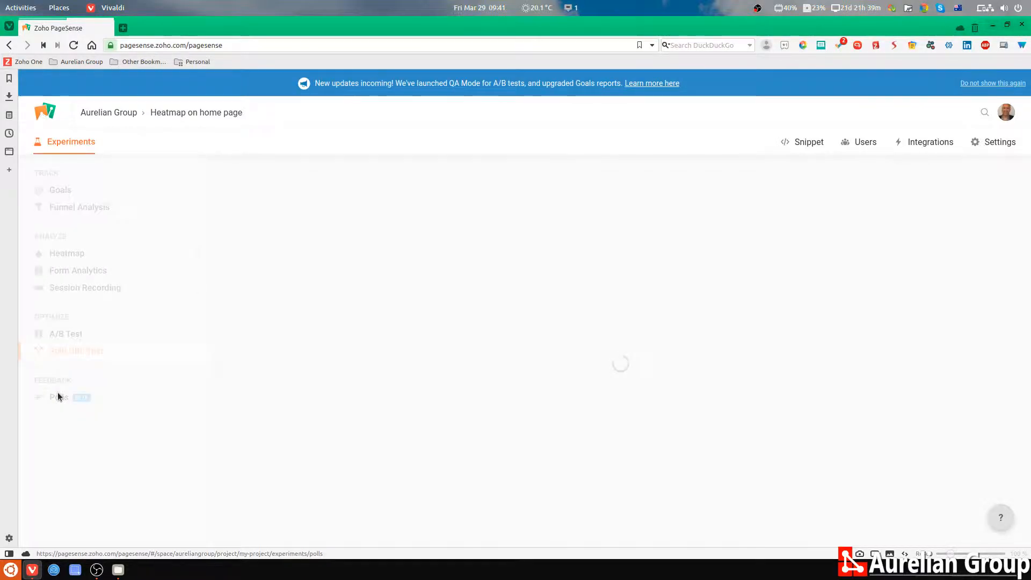
Step: Select Polls again while the empty Polls section finishes loading
left_click(58, 397)
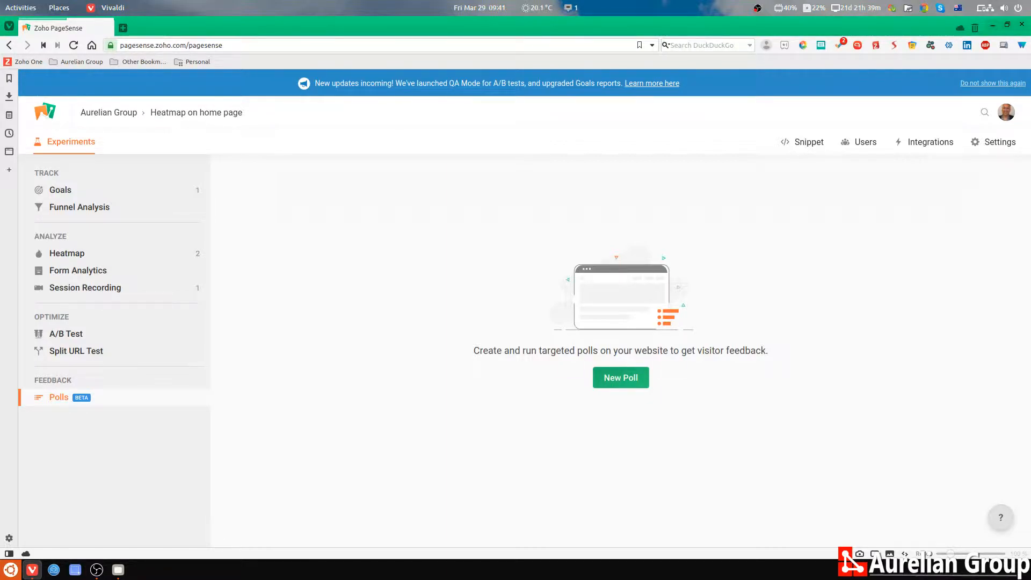
mouse_move(120, 114)
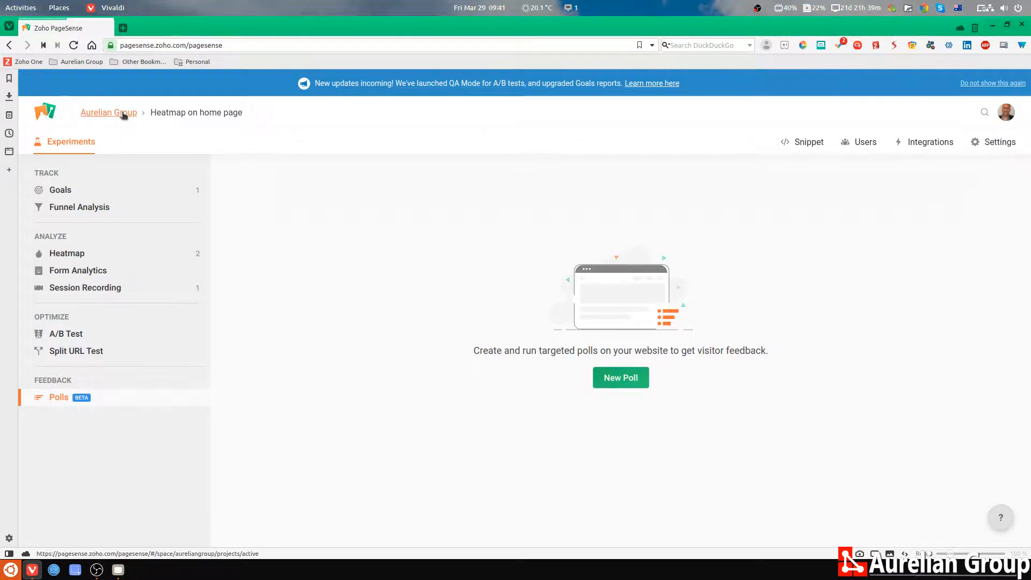
left_click(107, 113)
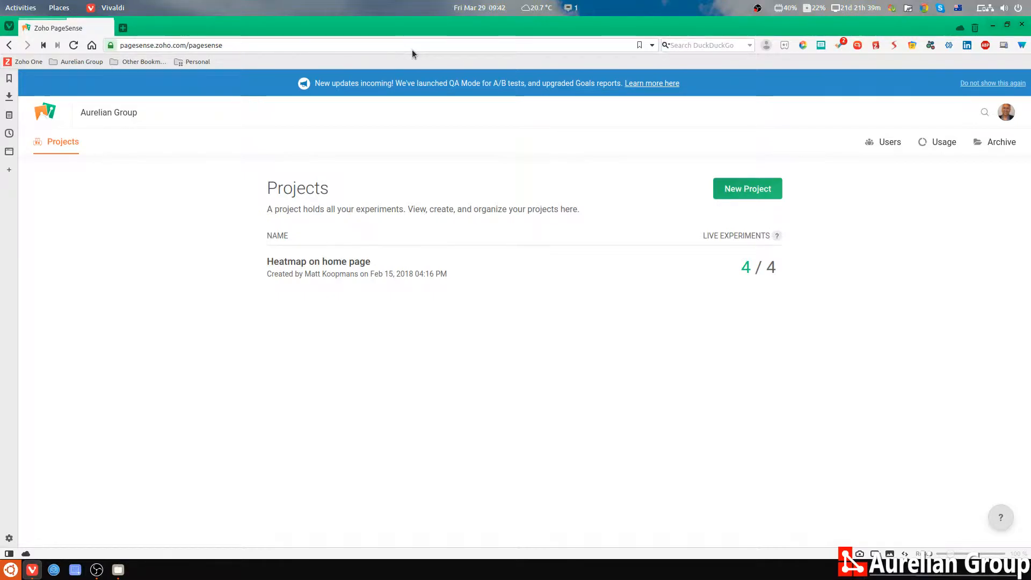
mouse_move(578, 2)
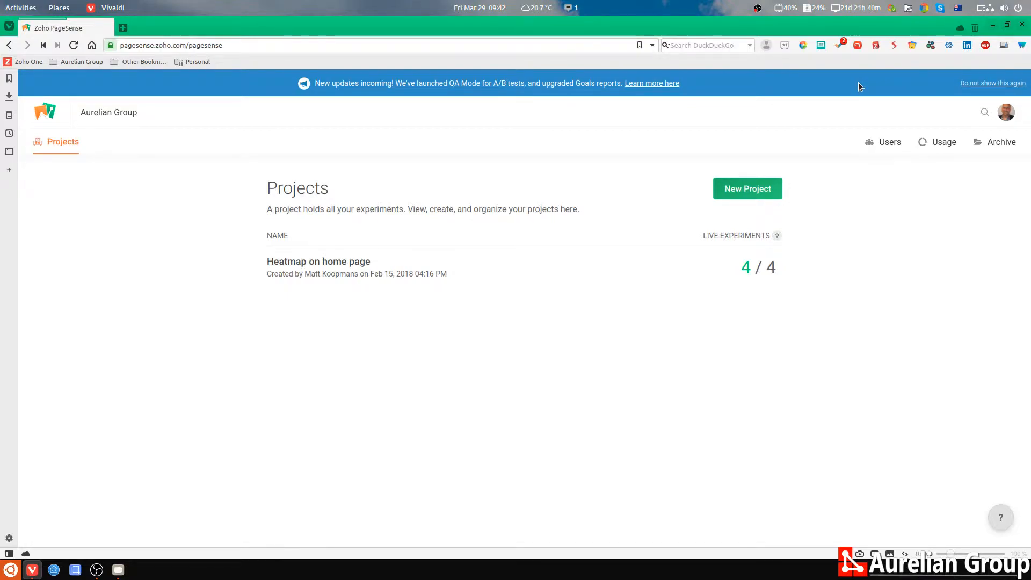
mouse_move(873, 22)
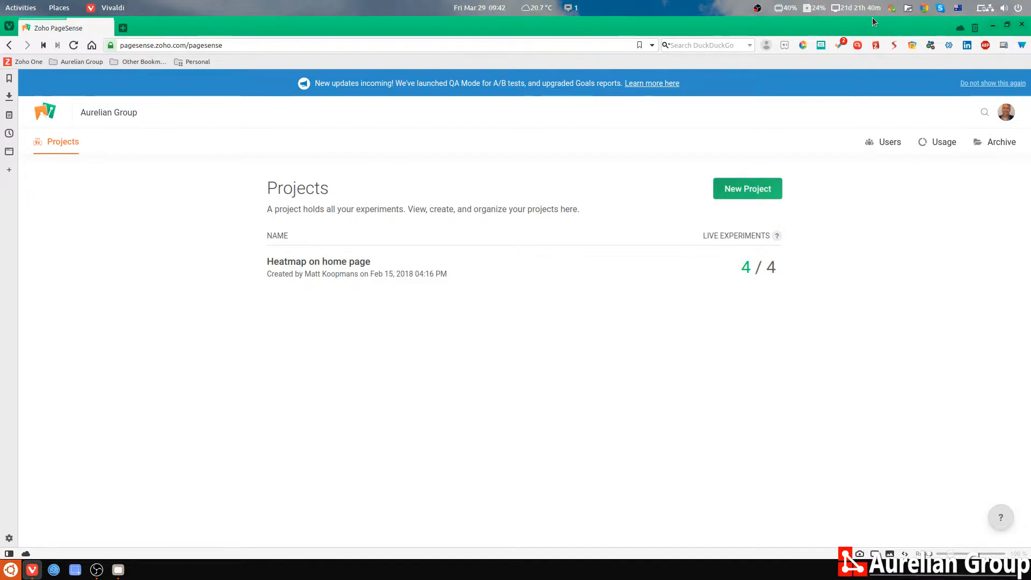
mouse_move(882, 58)
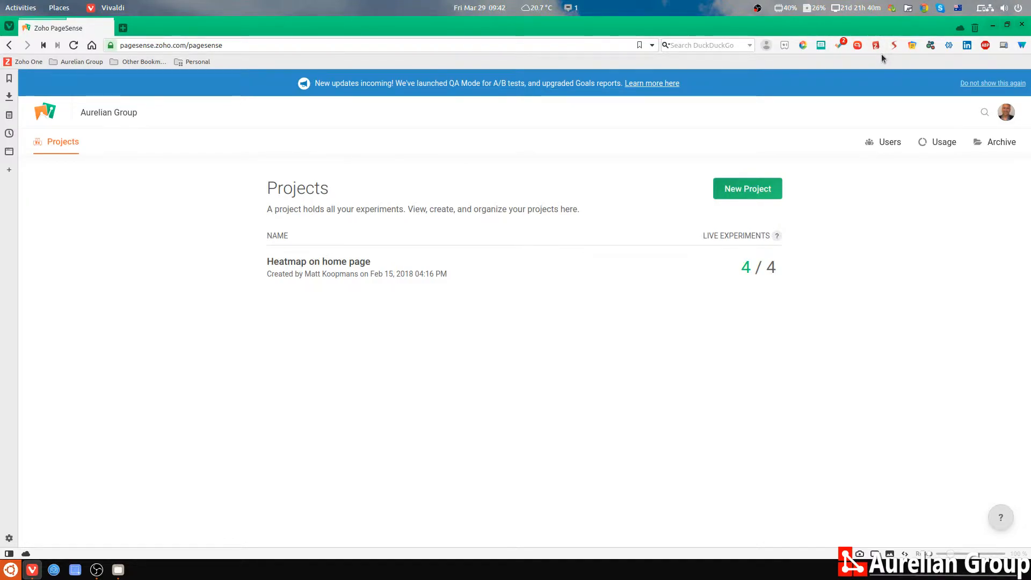